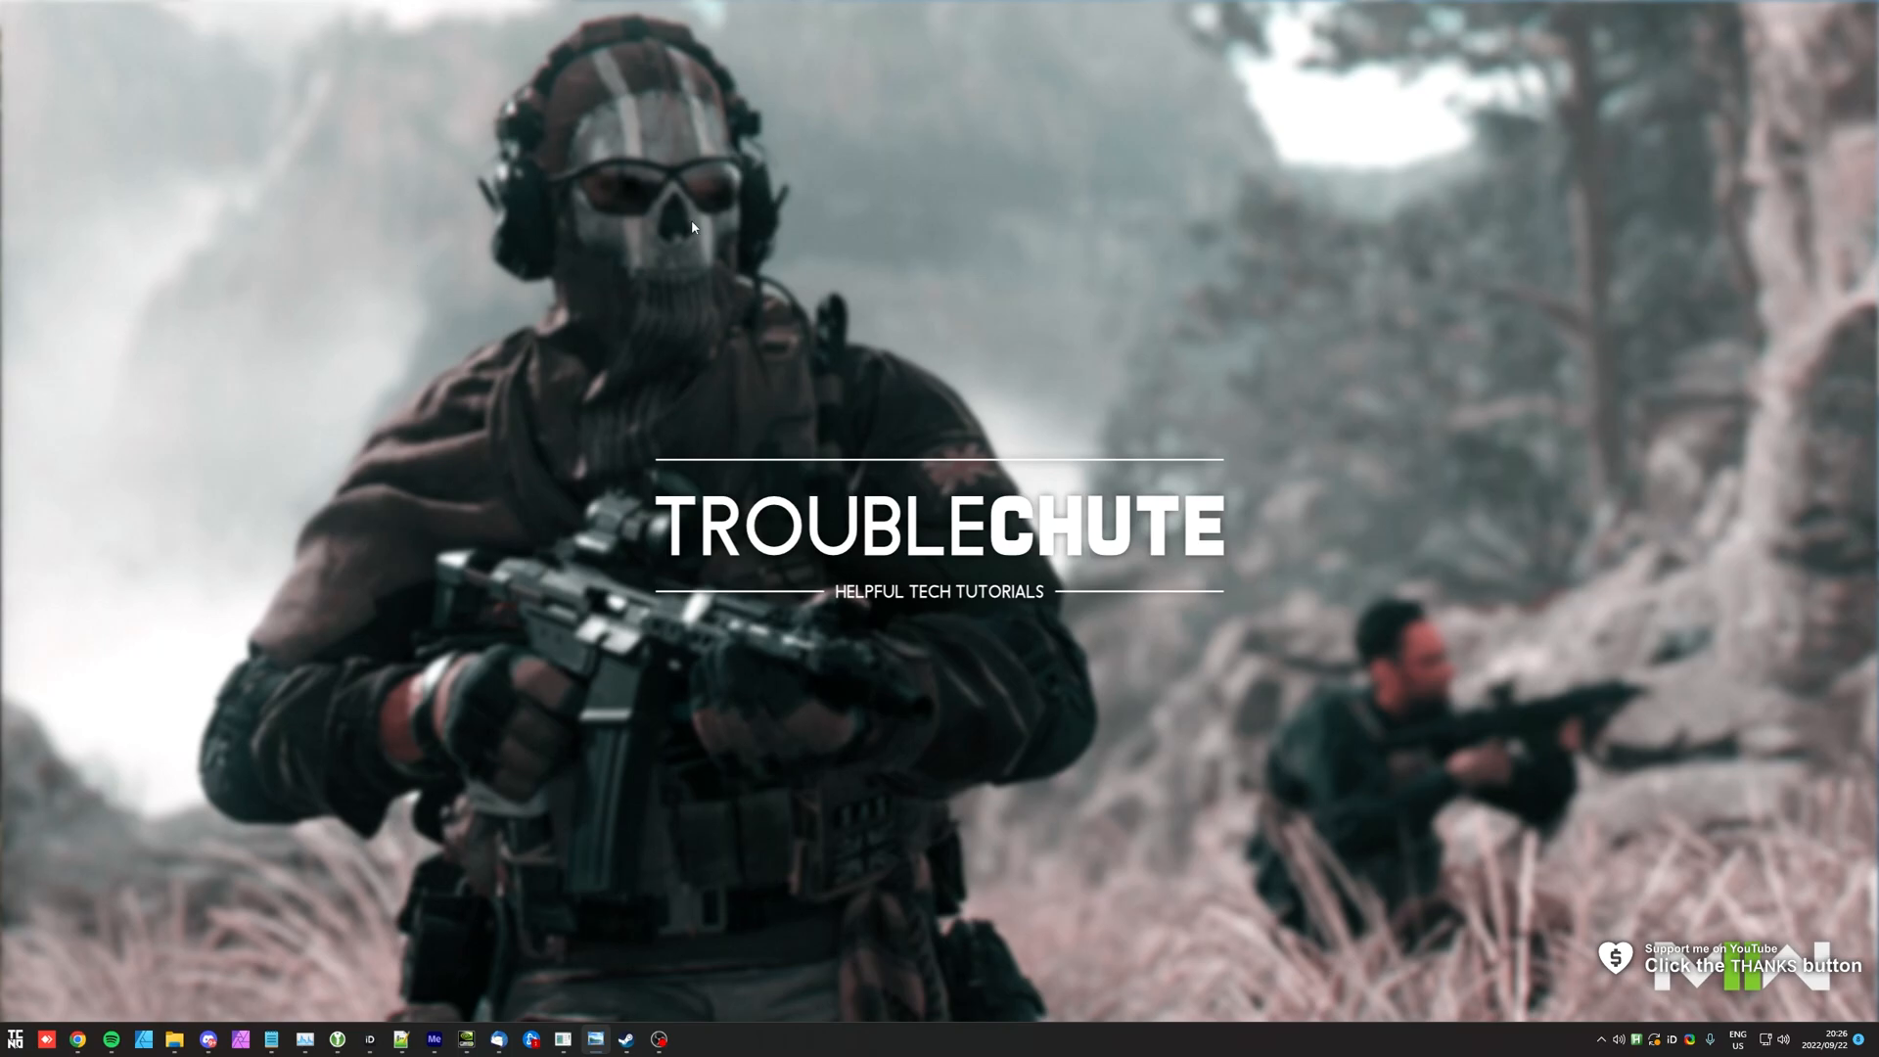
pyautogui.moveTo(558, 503)
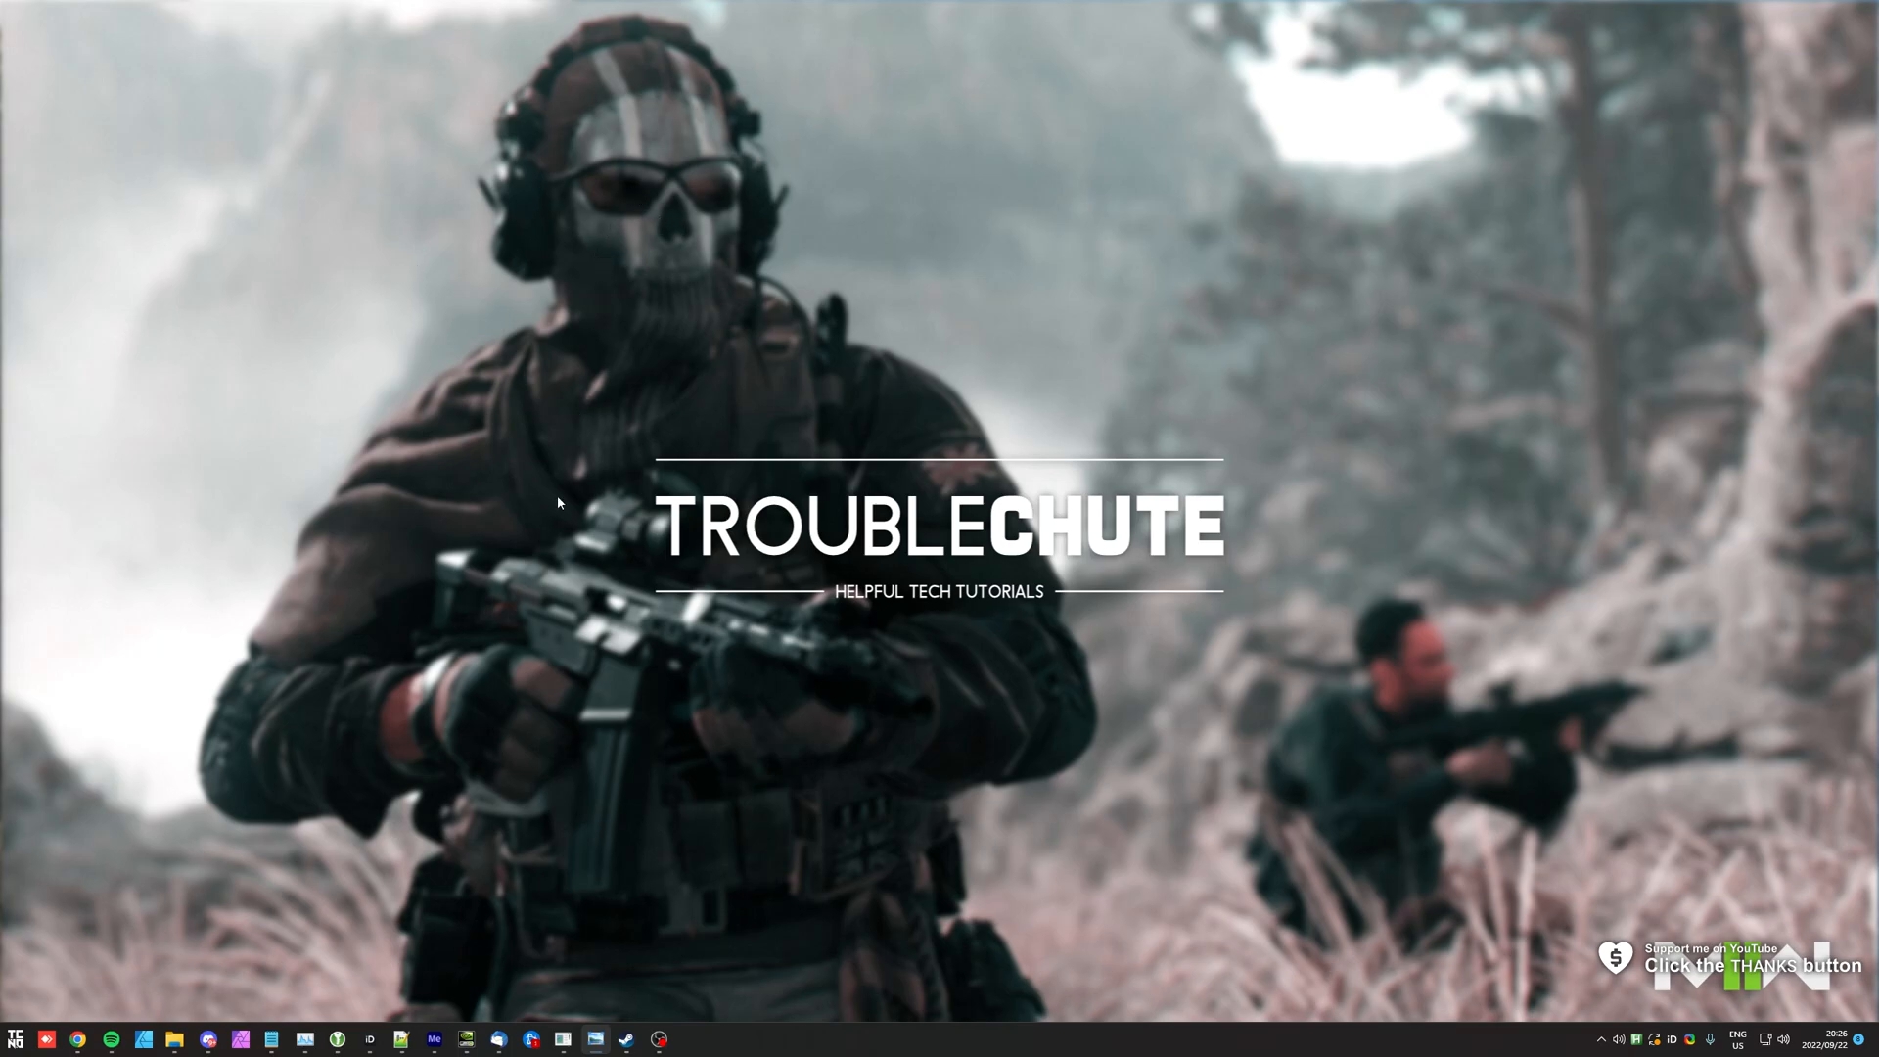
pyautogui.moveTo(439, 858)
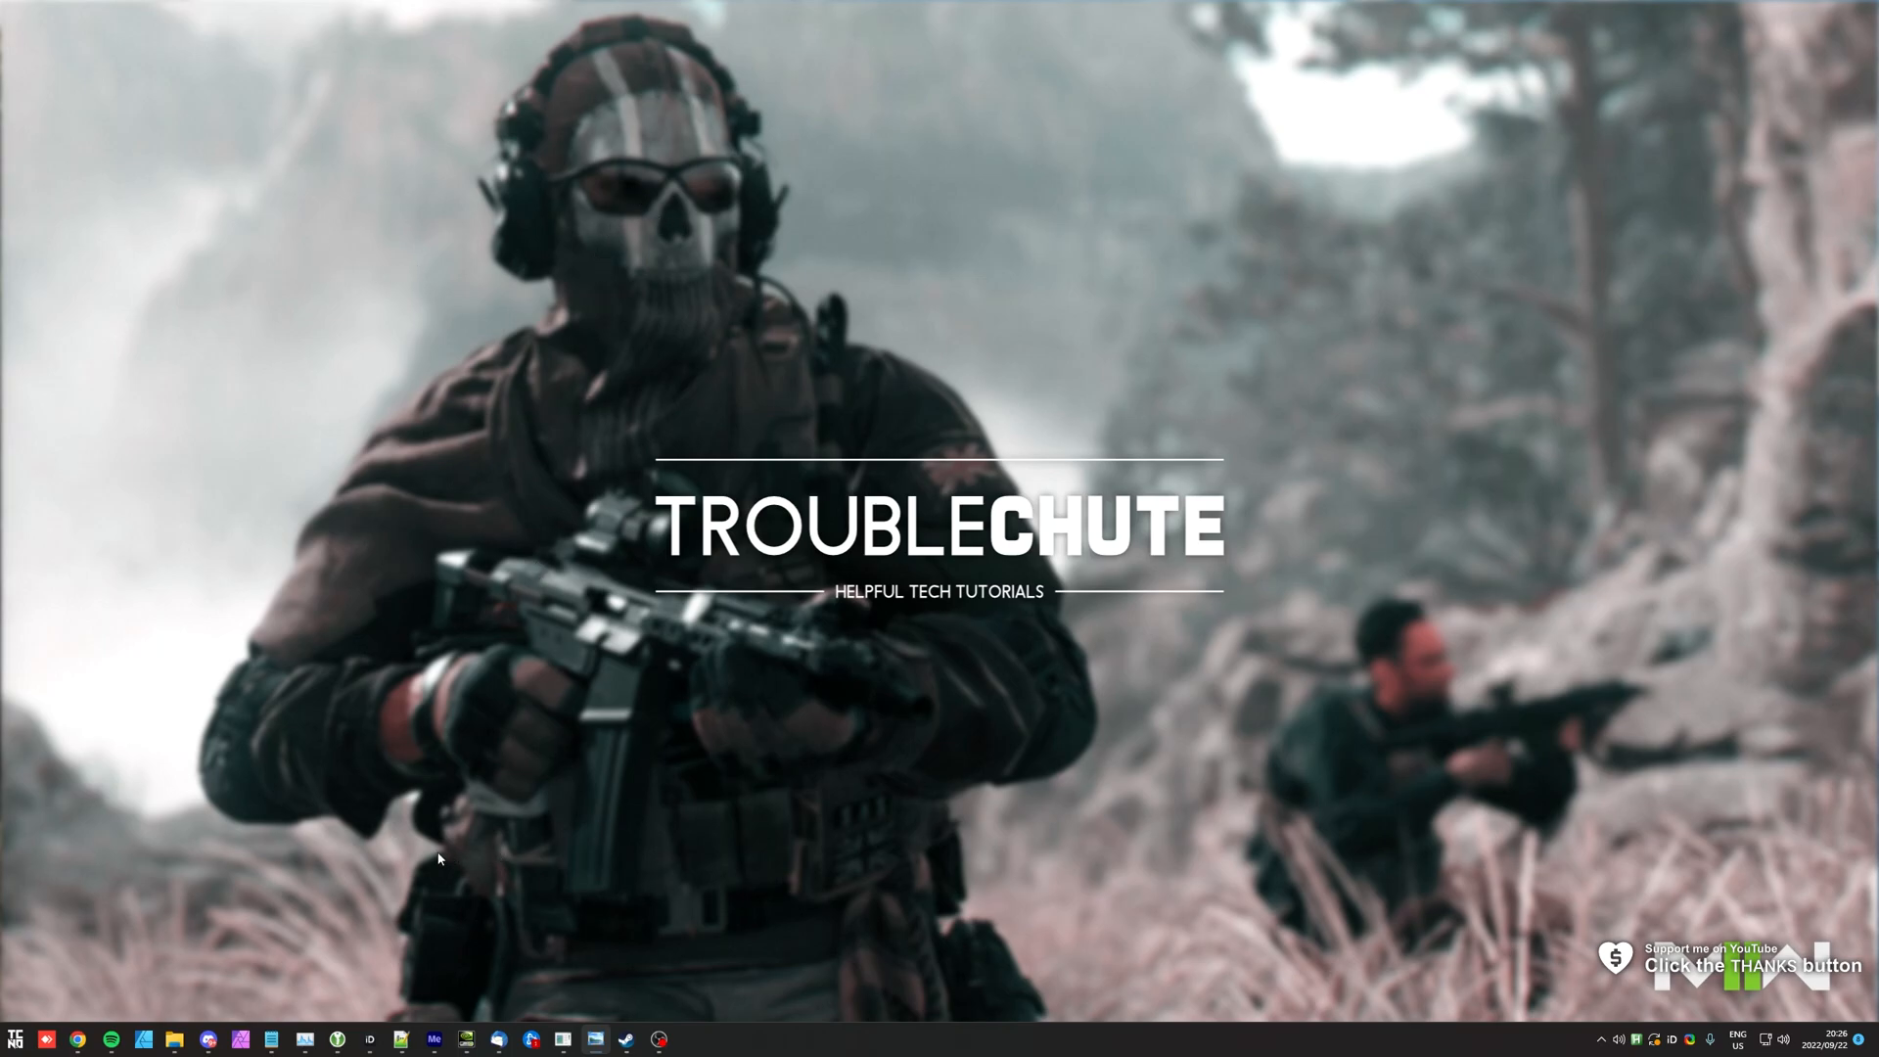
pyautogui.moveTo(425, 847)
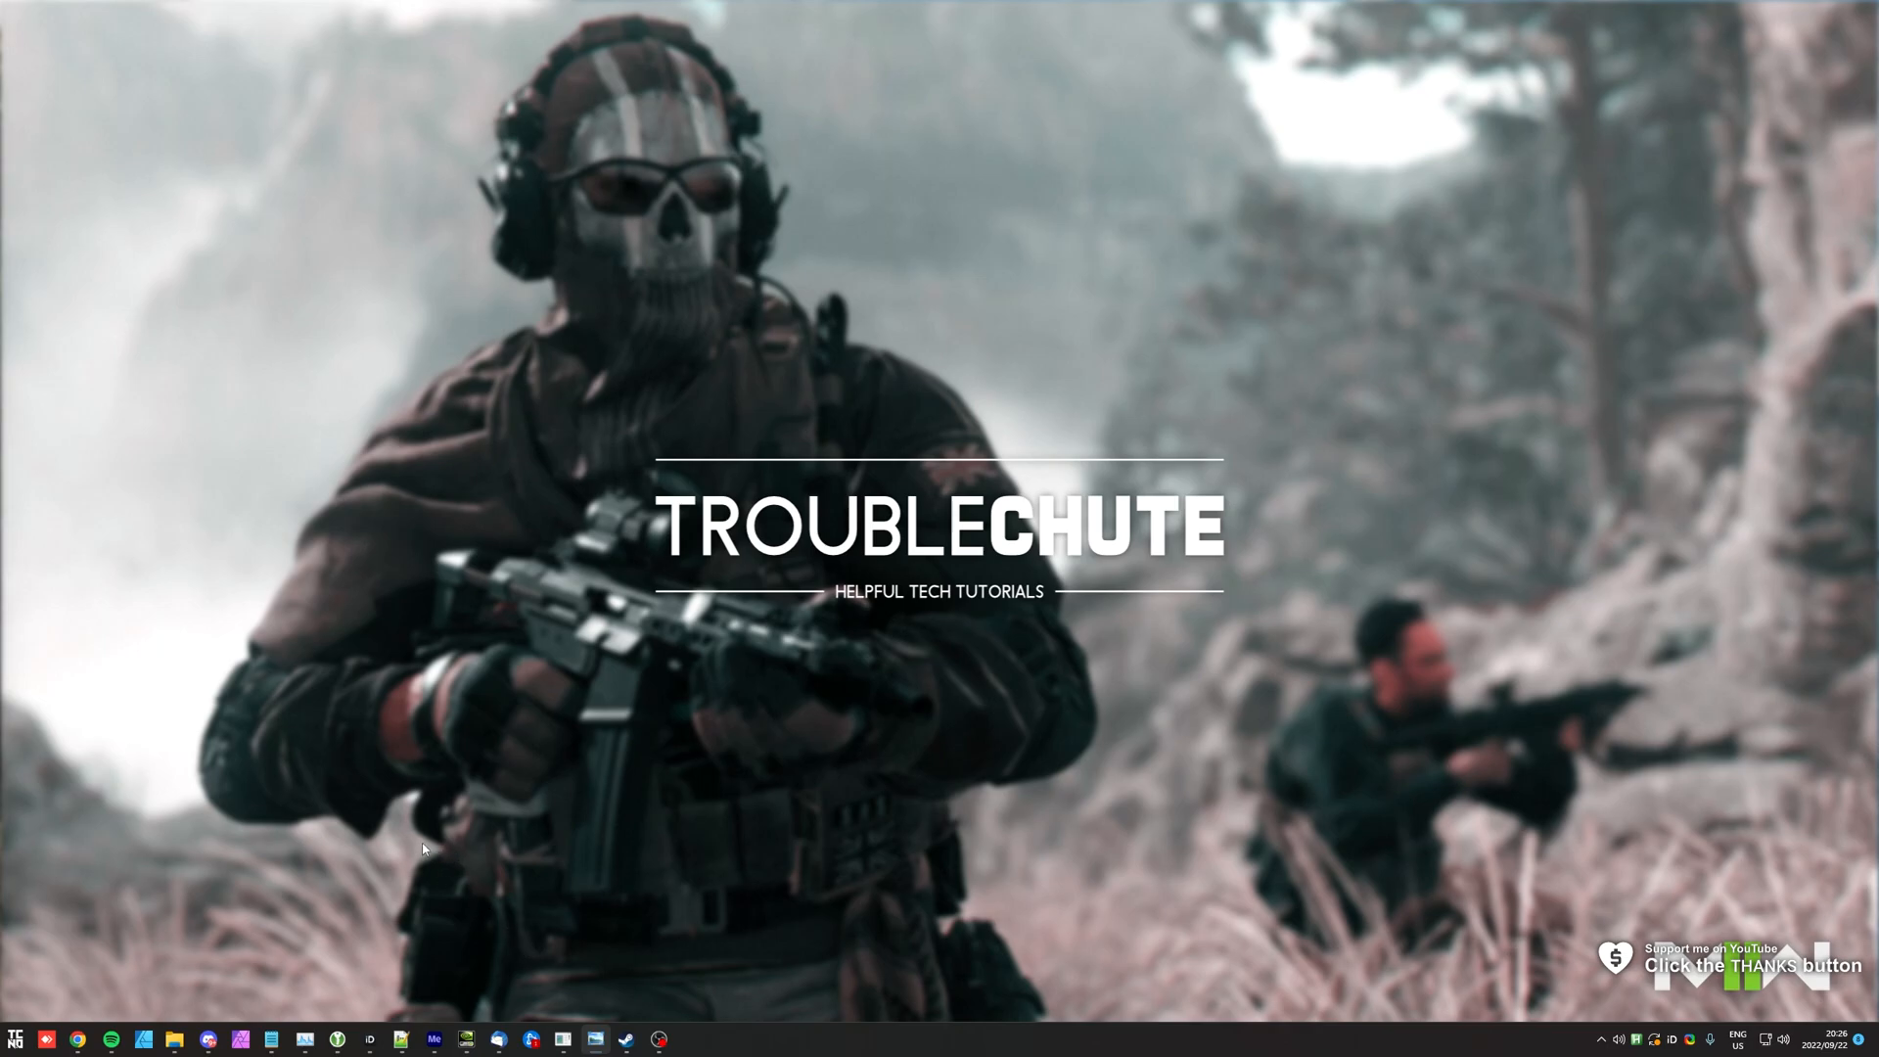
pyautogui.moveTo(325, 873)
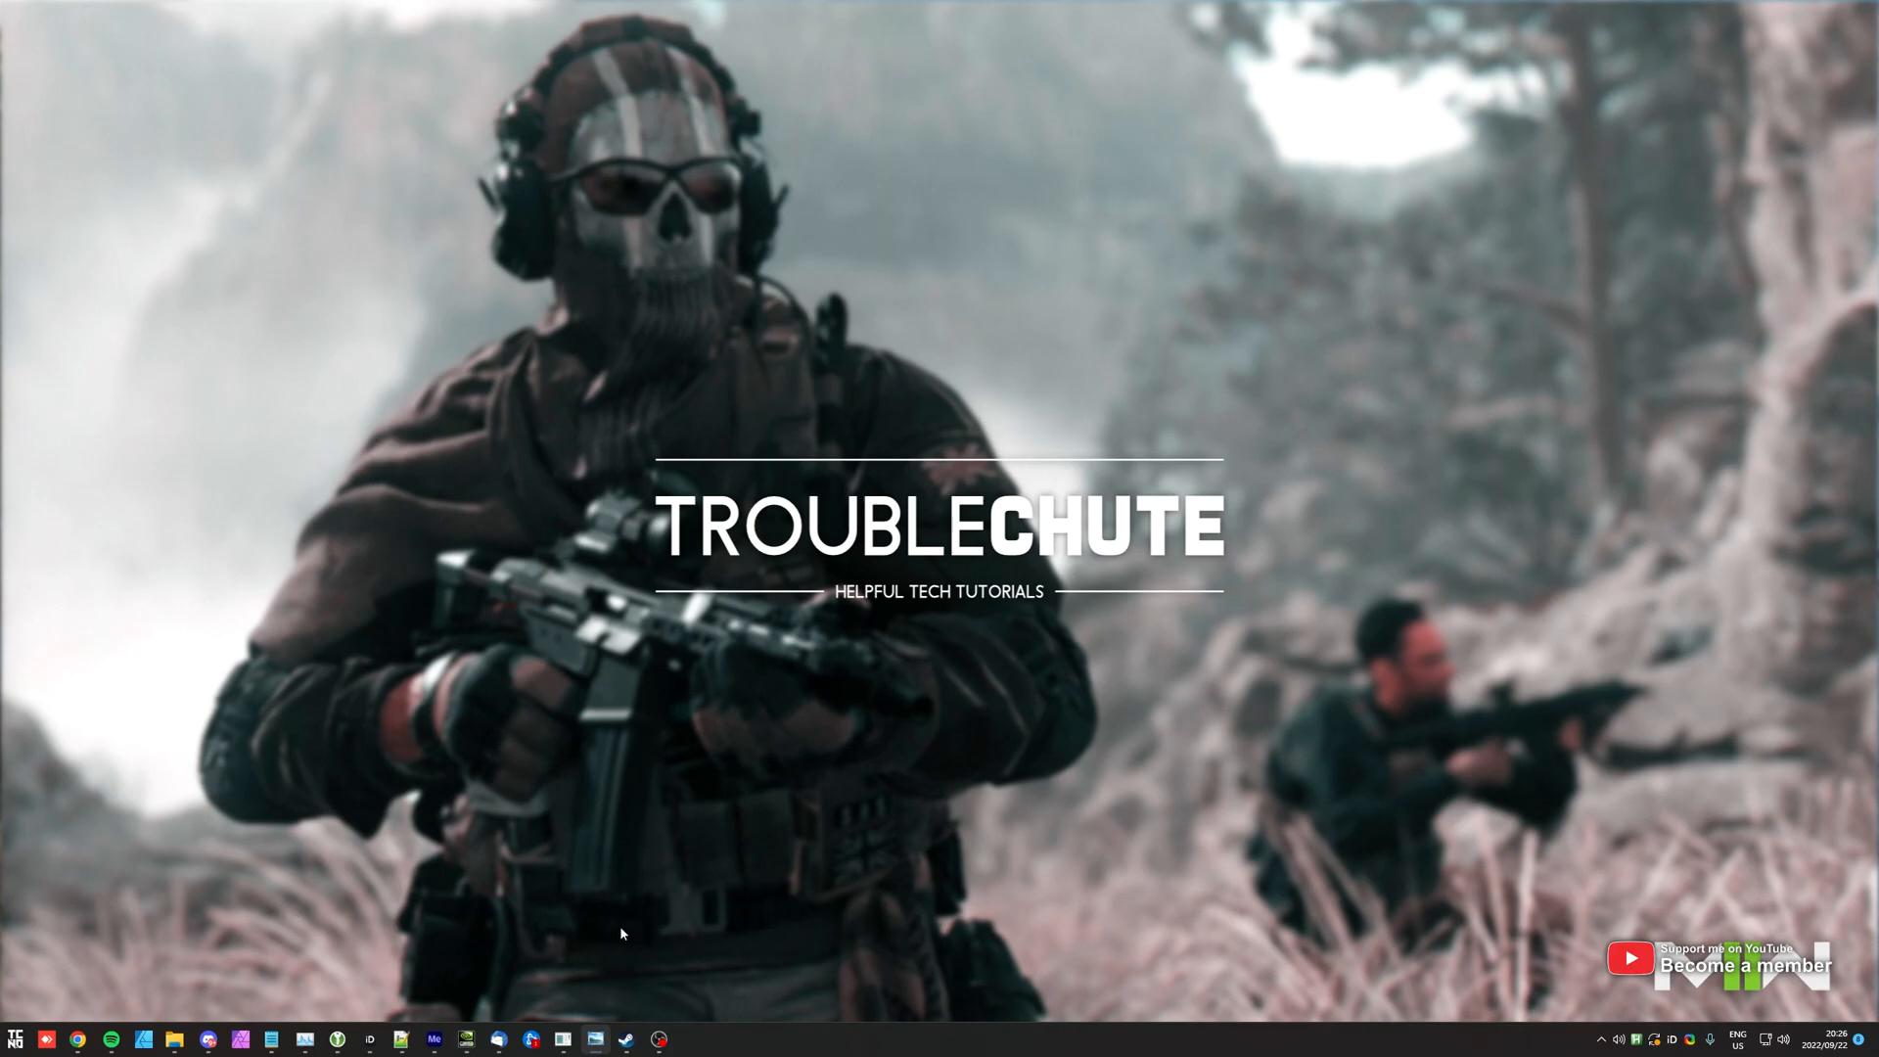
pyautogui.moveTo(657, 824)
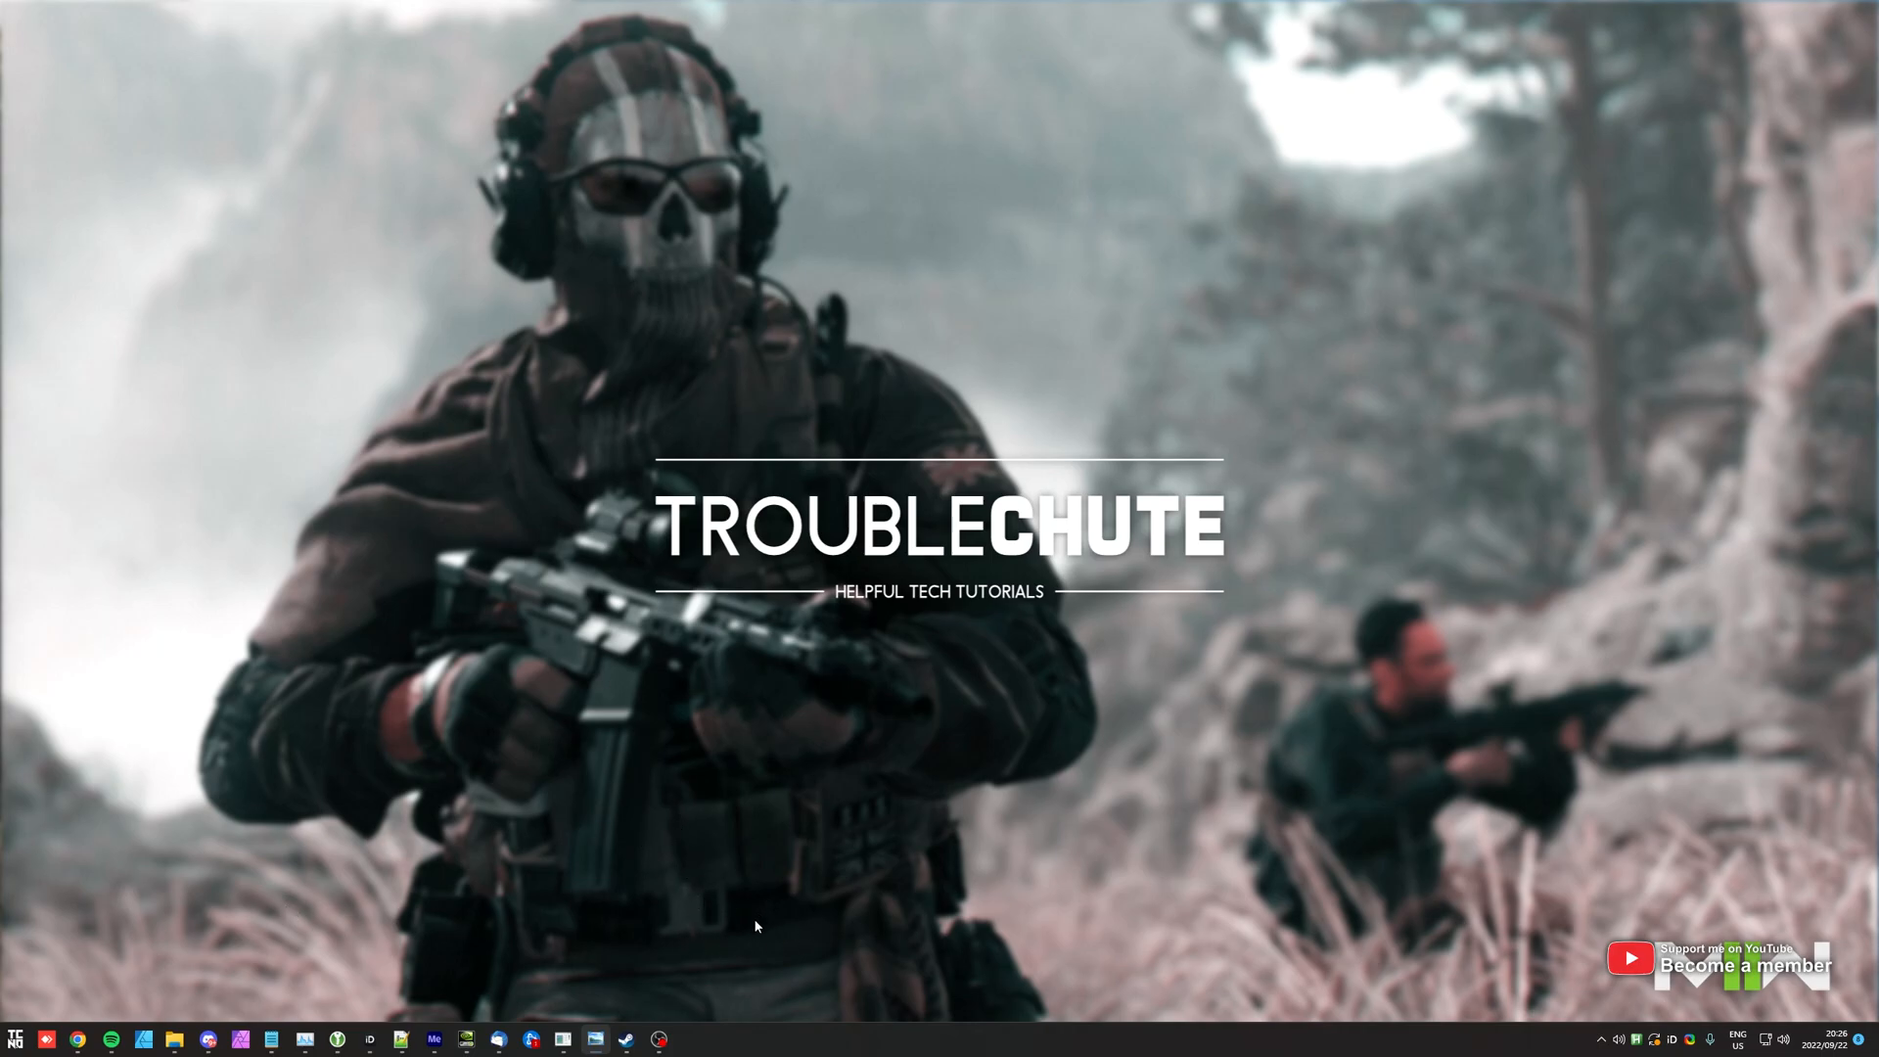
pyautogui.moveTo(1305, 399)
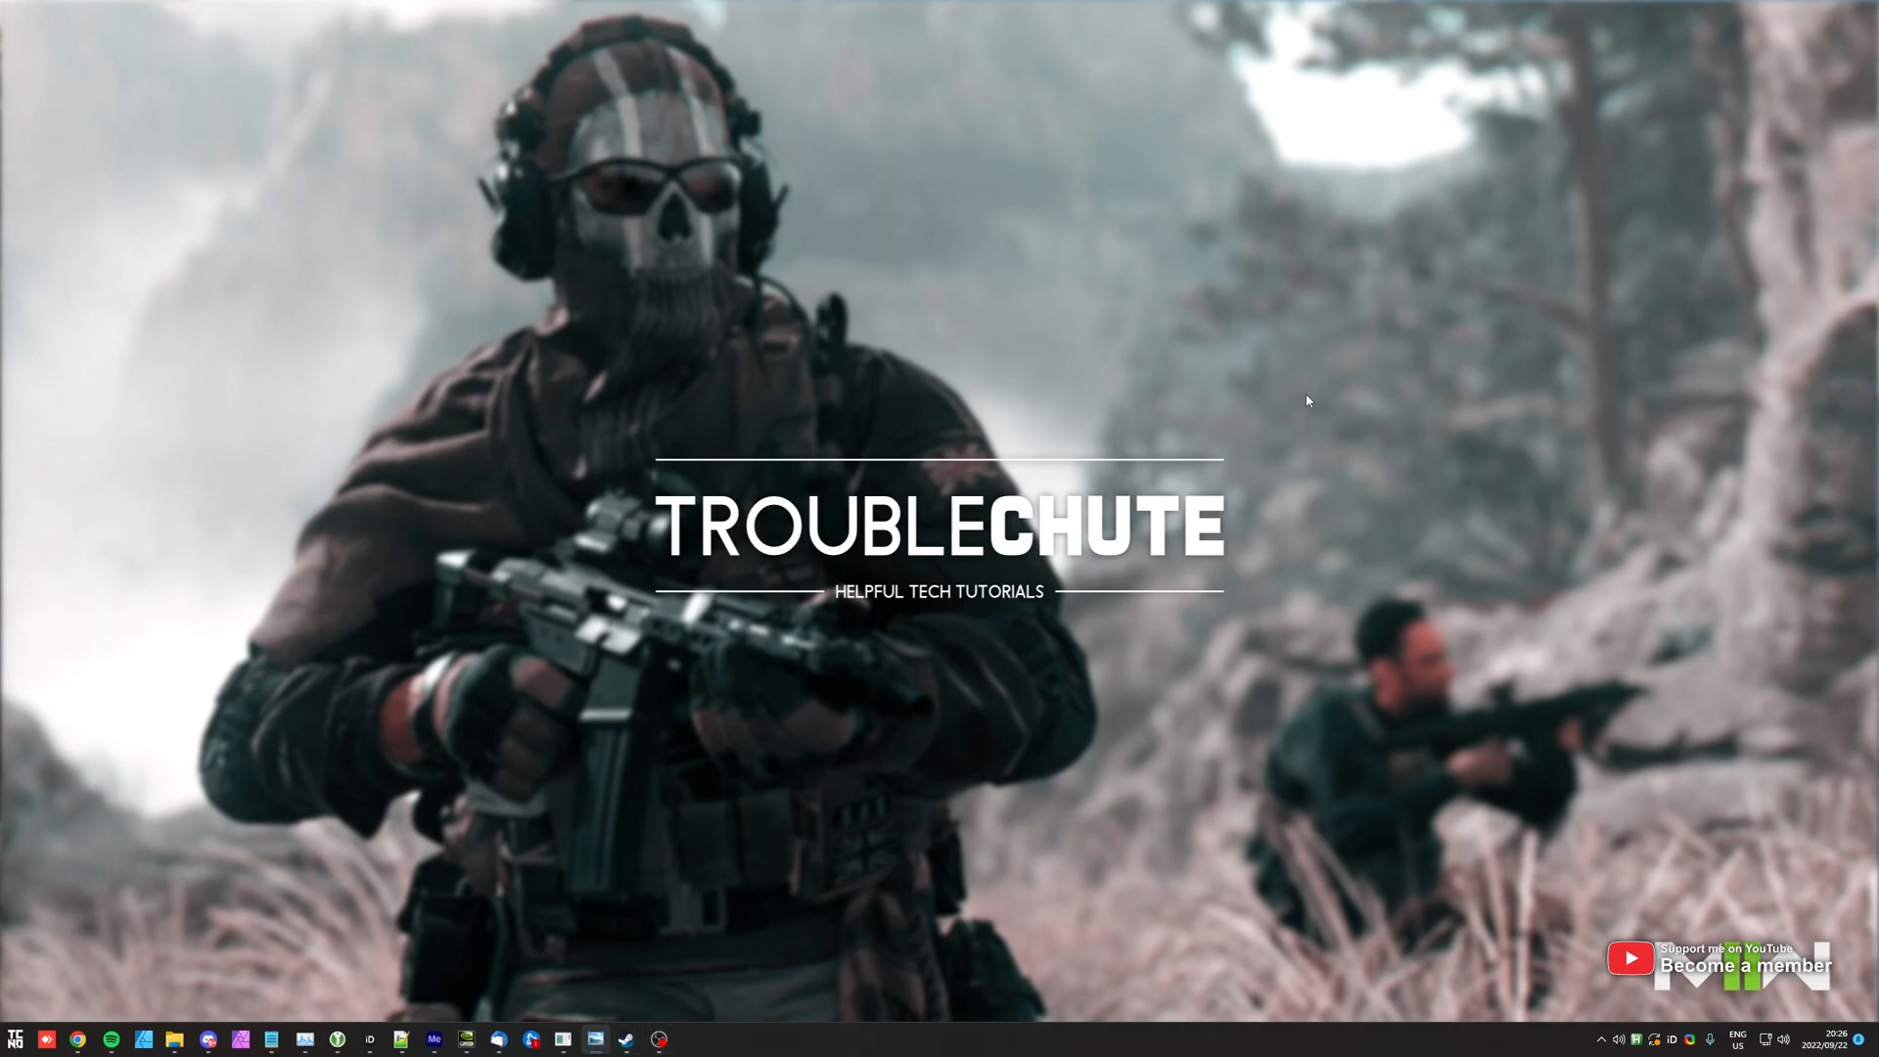
pyautogui.moveTo(1235, 473)
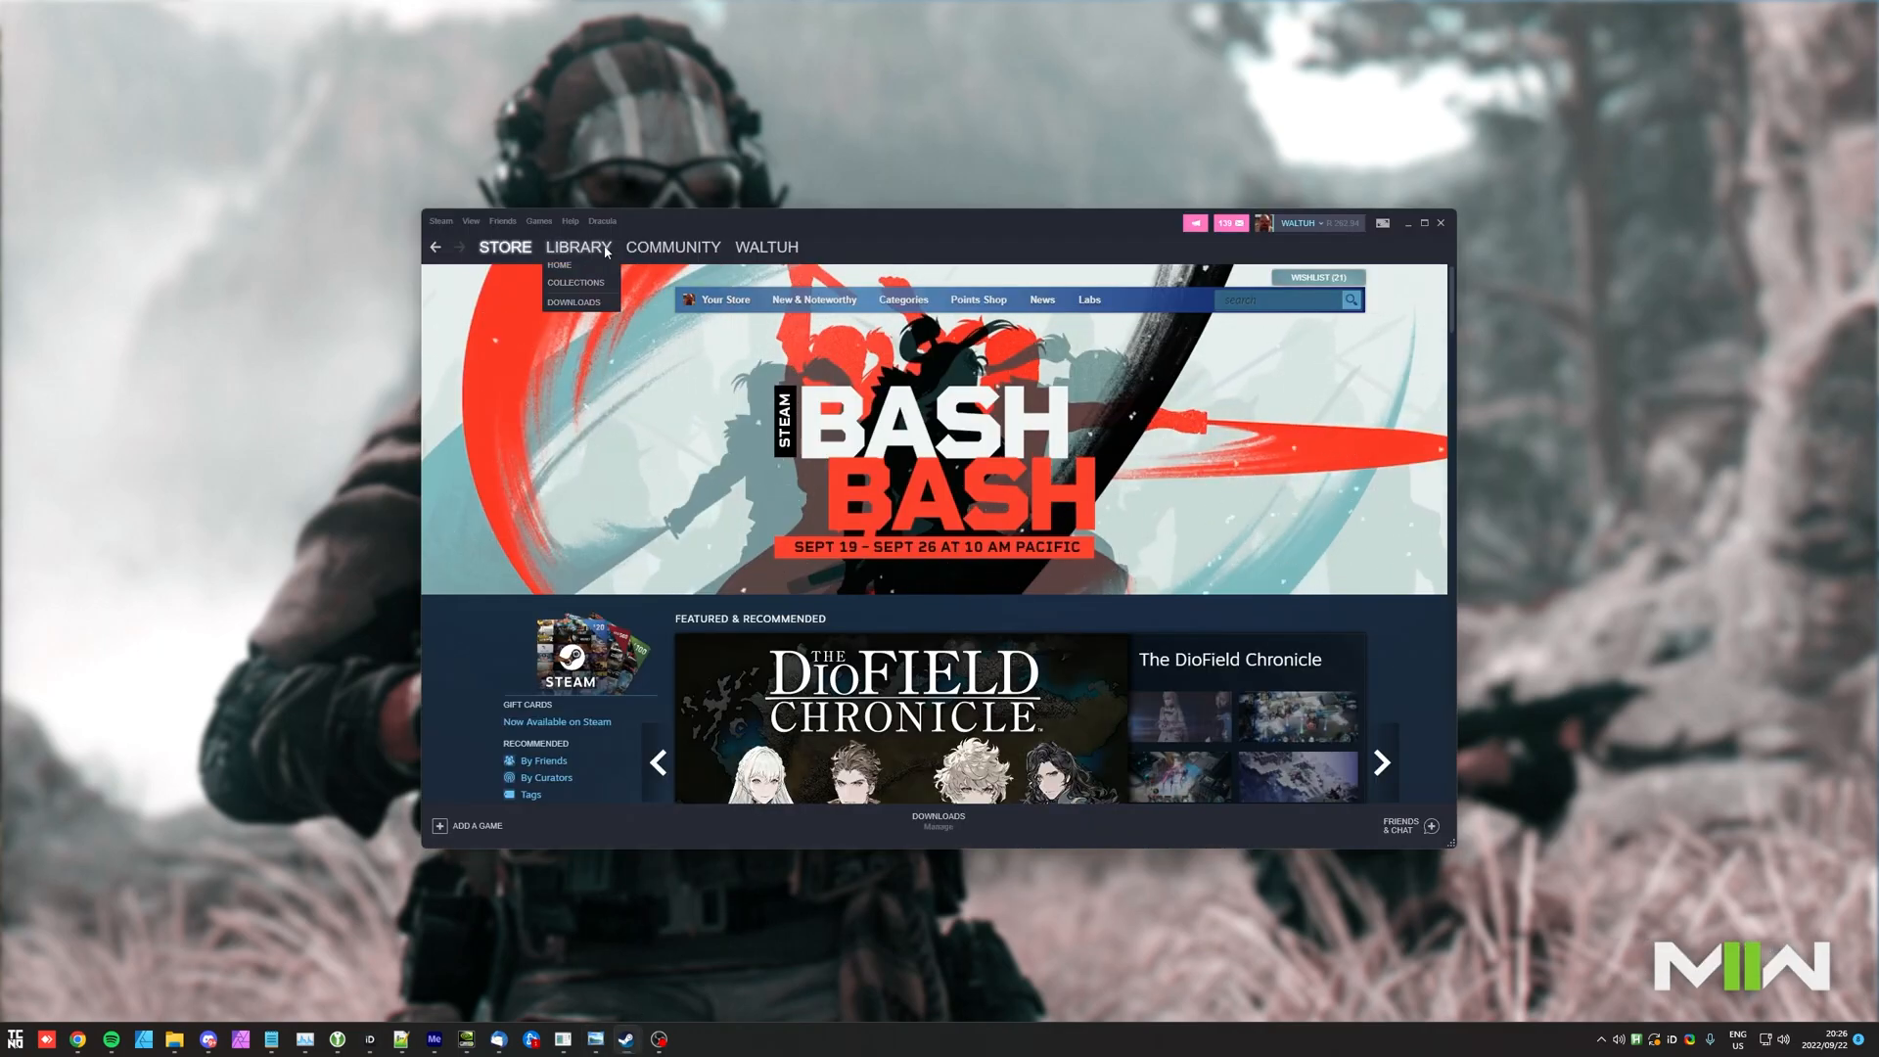
# Step: Show the Library and select Call of Duty: Modern Warfare II - Open Beta
pyautogui.click(579, 246)
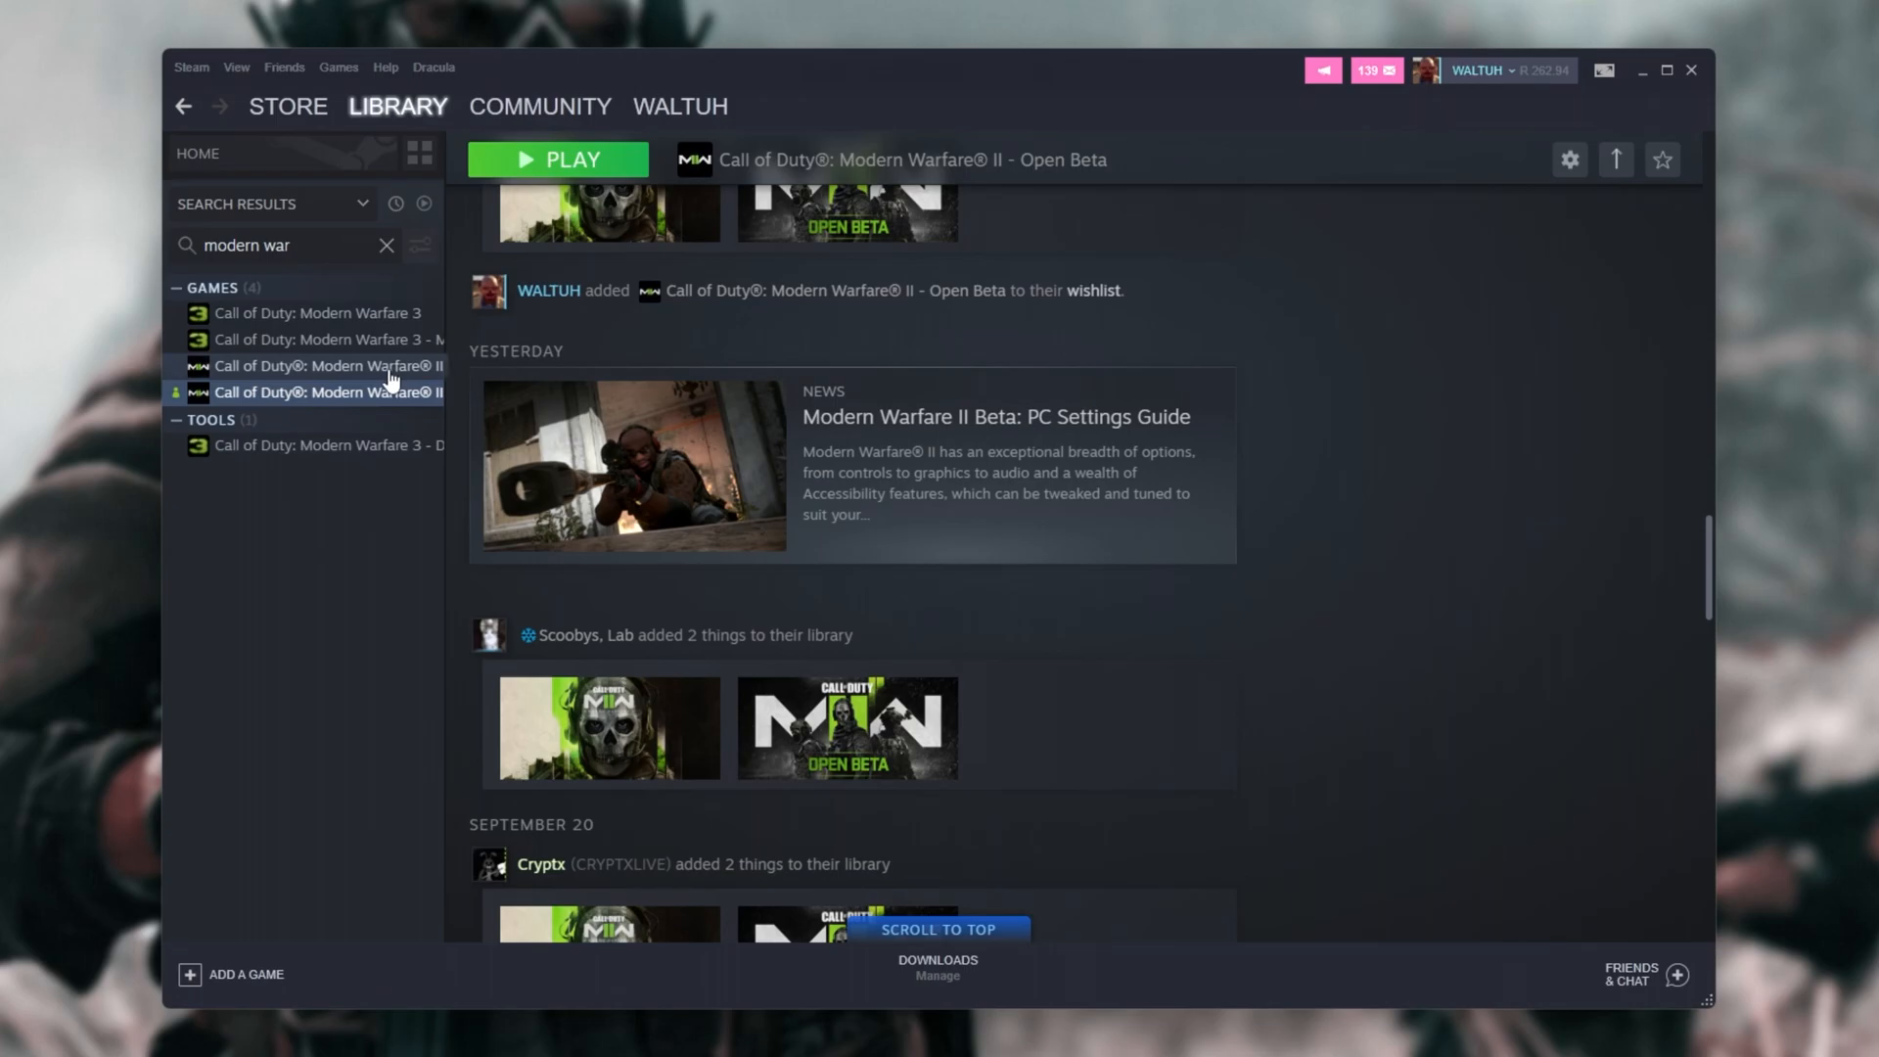
pyautogui.click(323, 391)
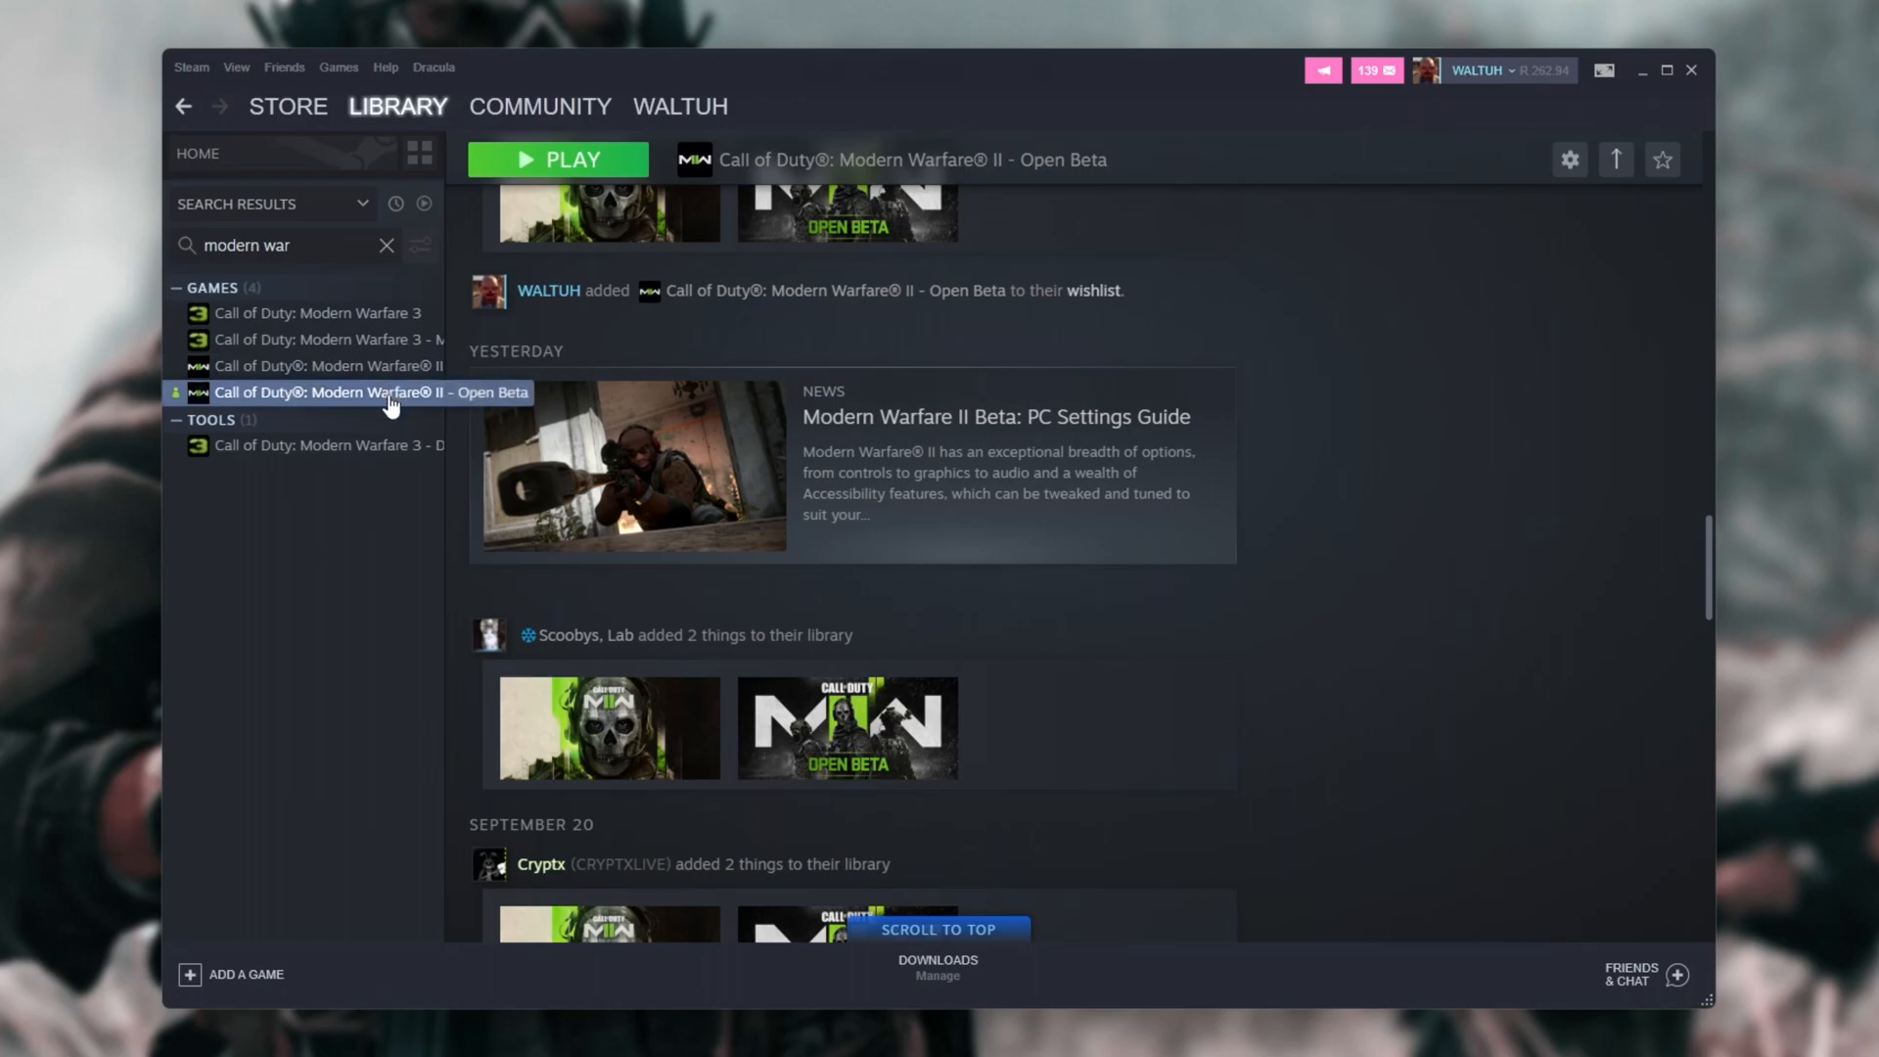
# Step: Bring up the Open Beta's Properties from its context menu
pyautogui.rightClick(372, 391)
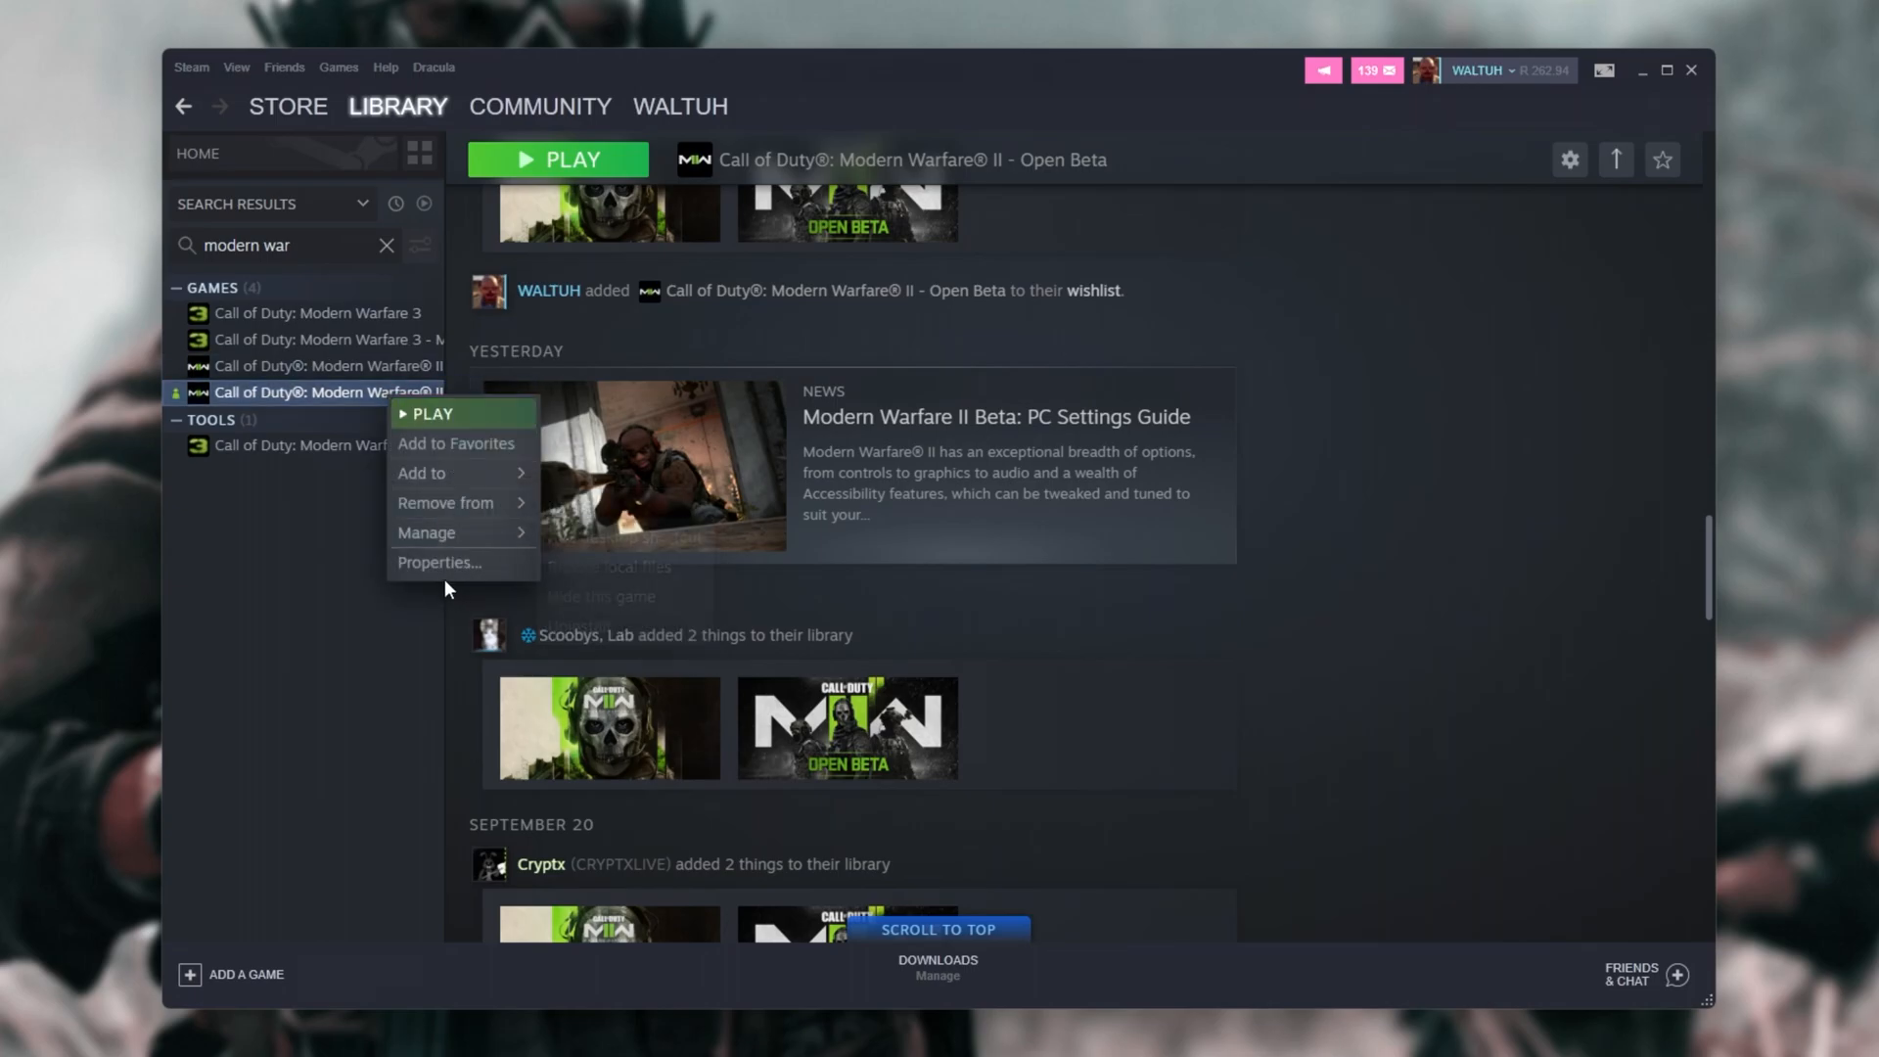
pyautogui.click(439, 561)
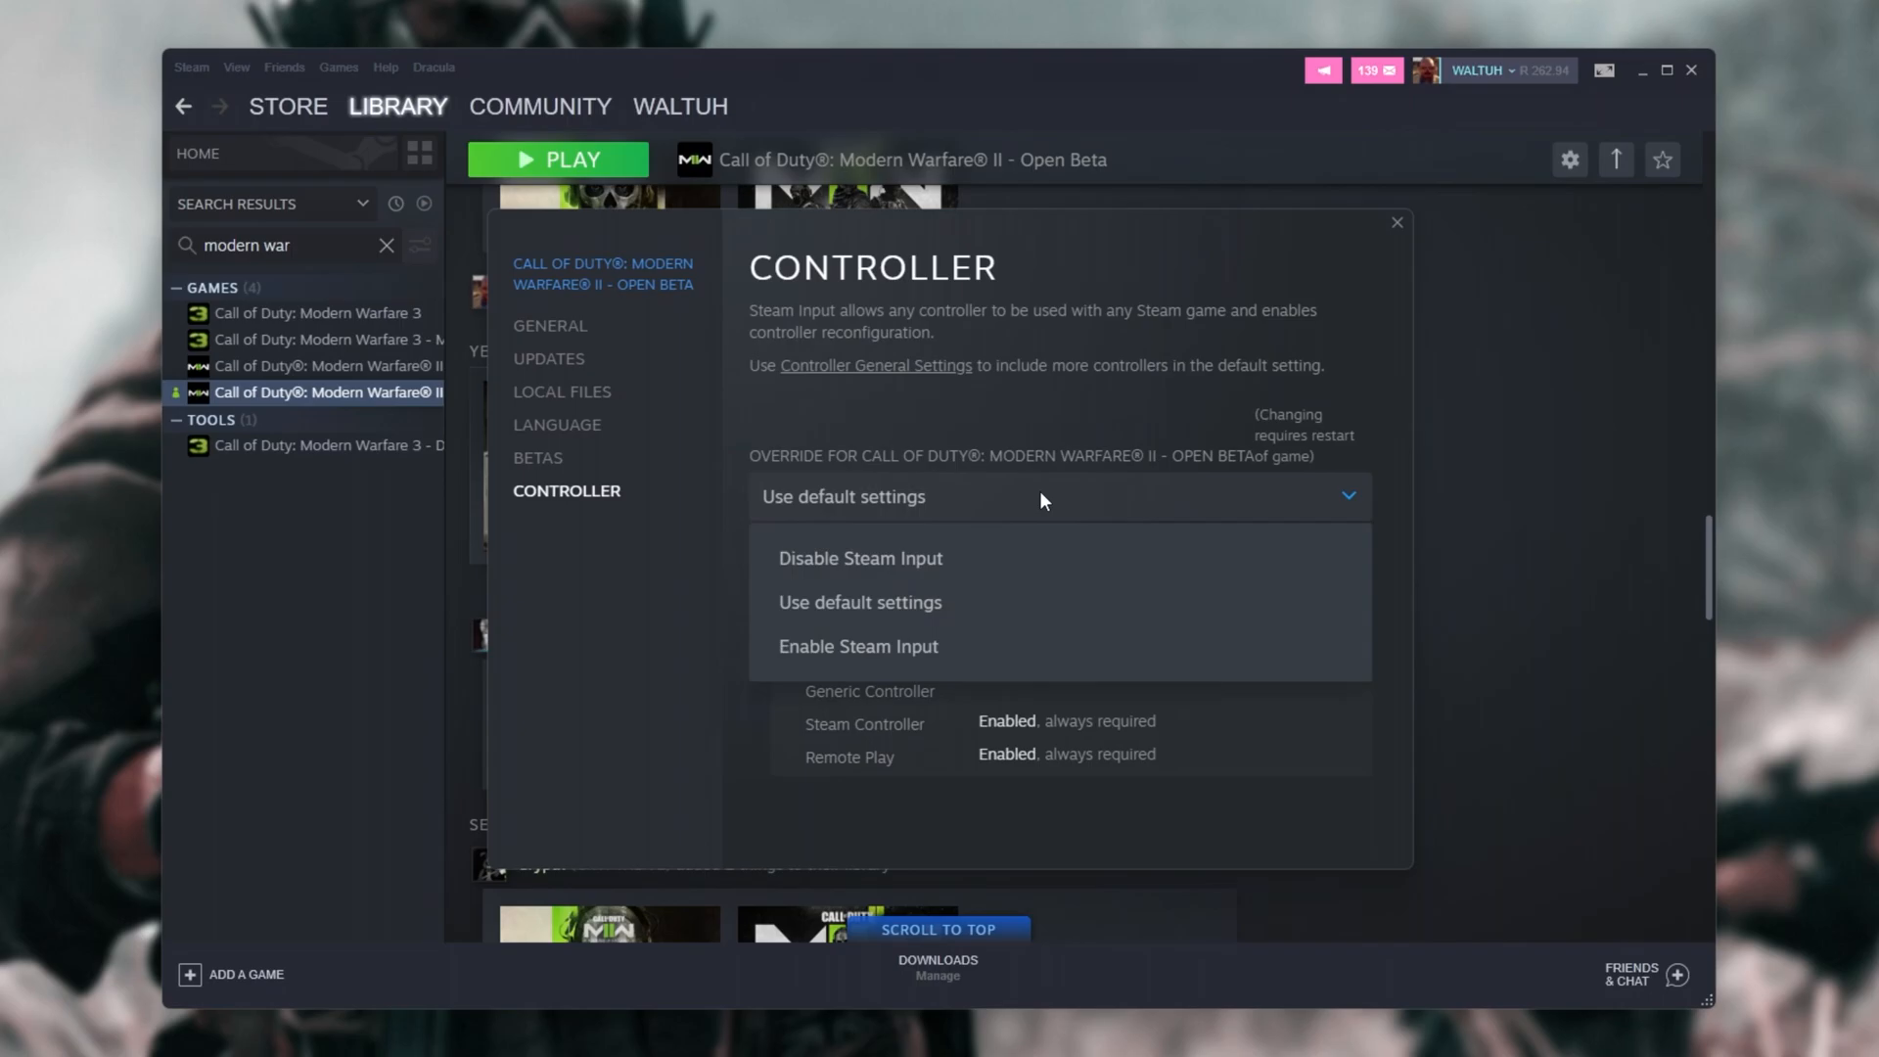
# Step: Set the controller override to Disable Steam Input, briefly trying default settings in between
pyautogui.click(861, 558)
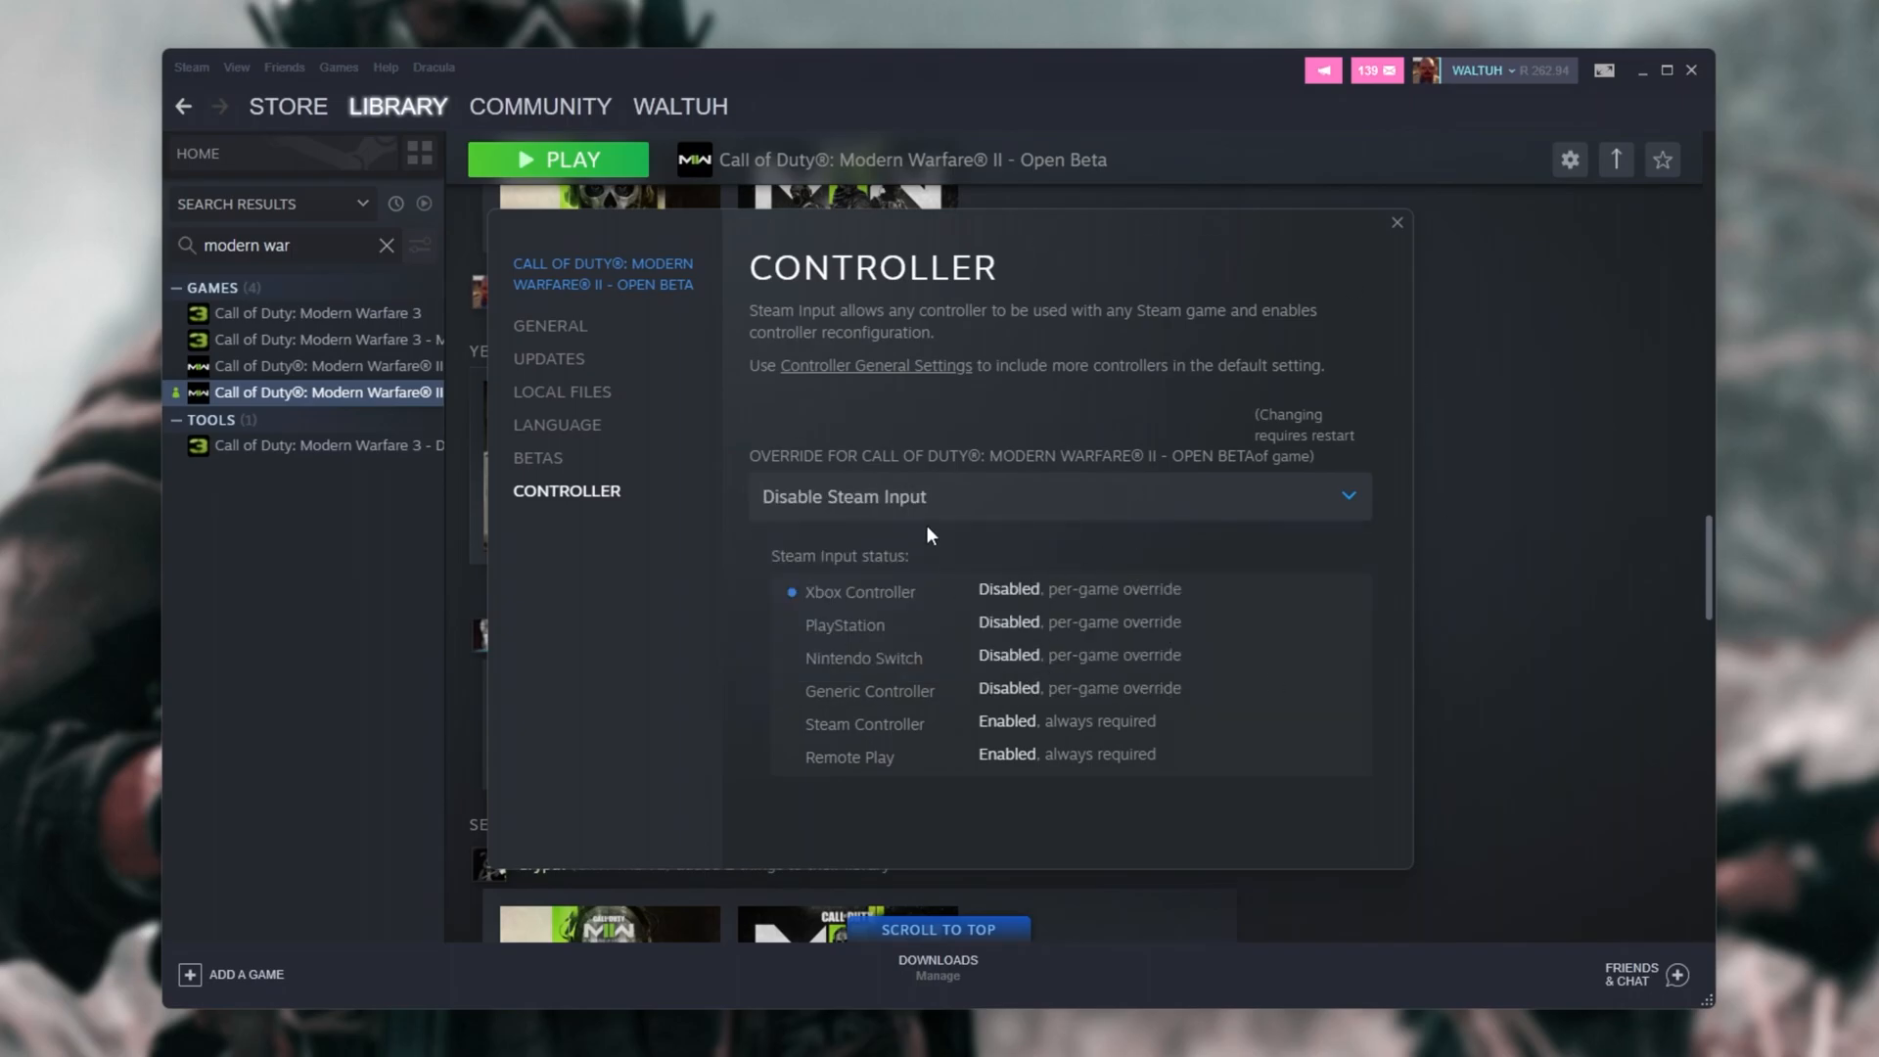
pyautogui.click(1059, 496)
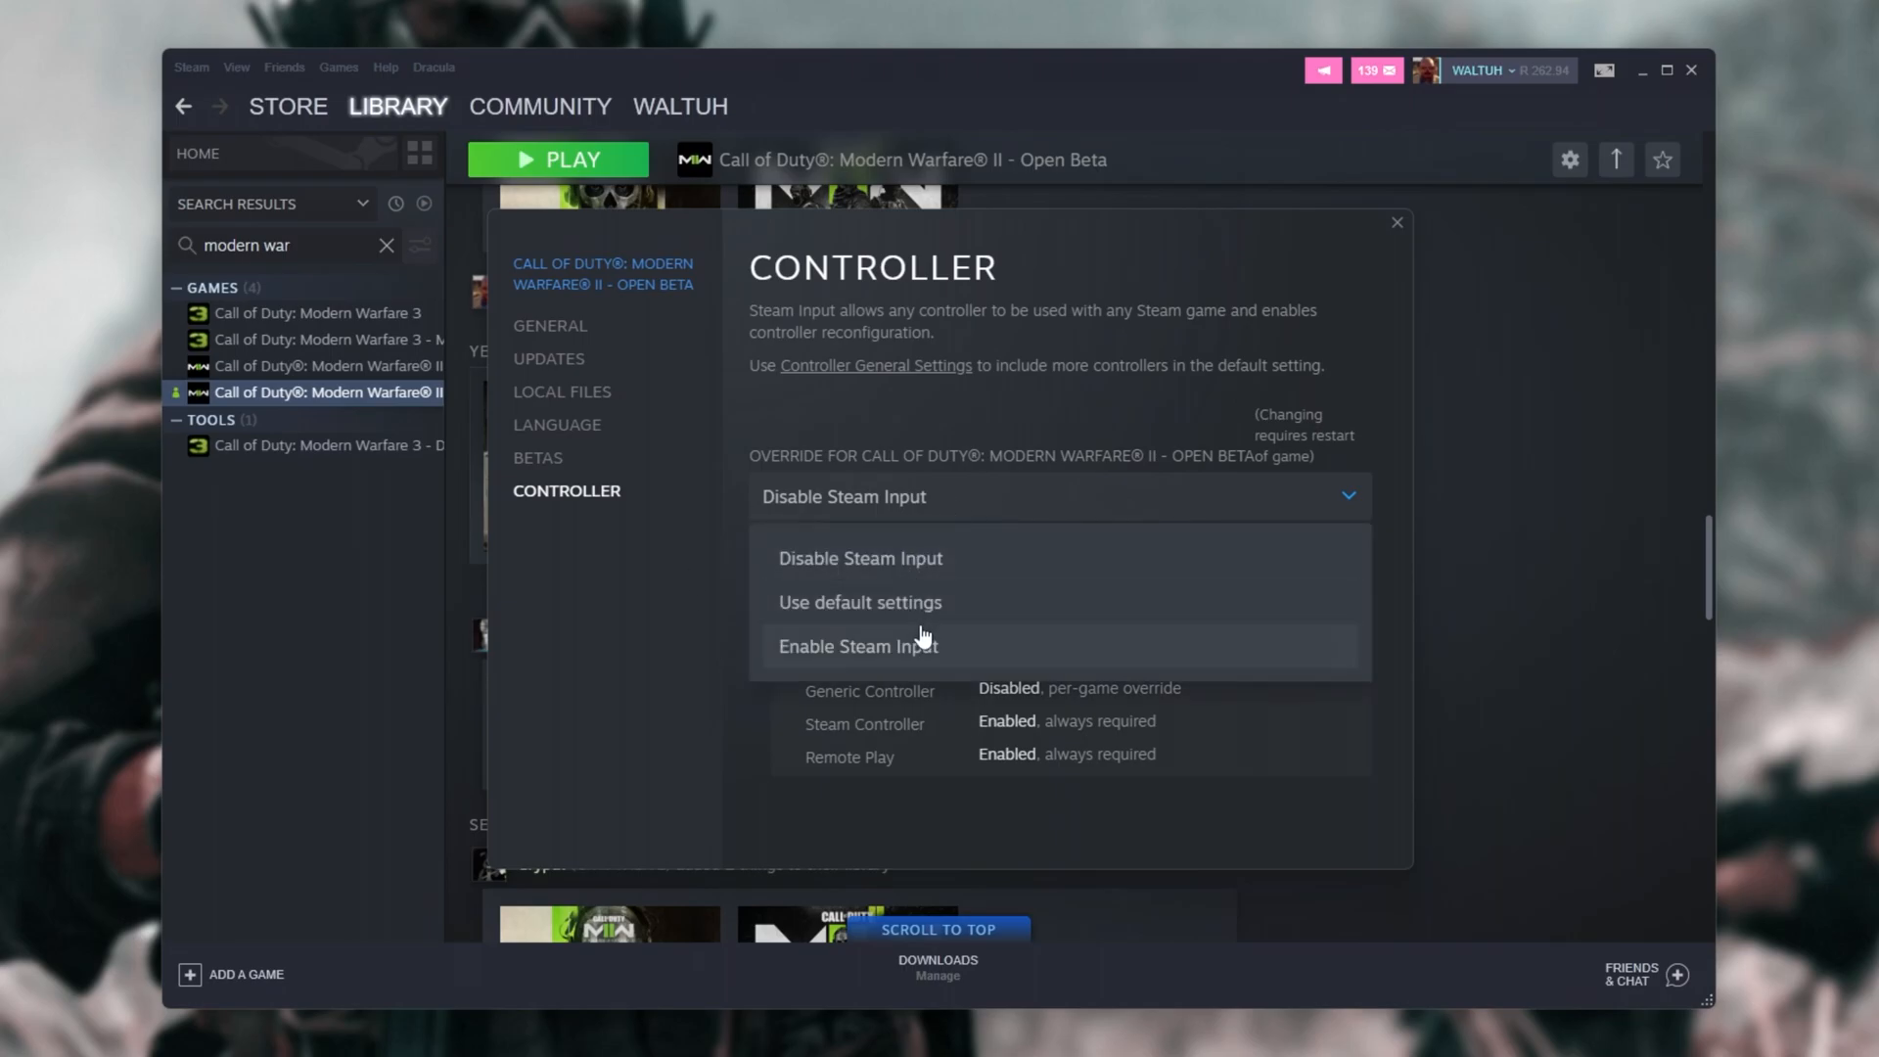
pyautogui.click(860, 601)
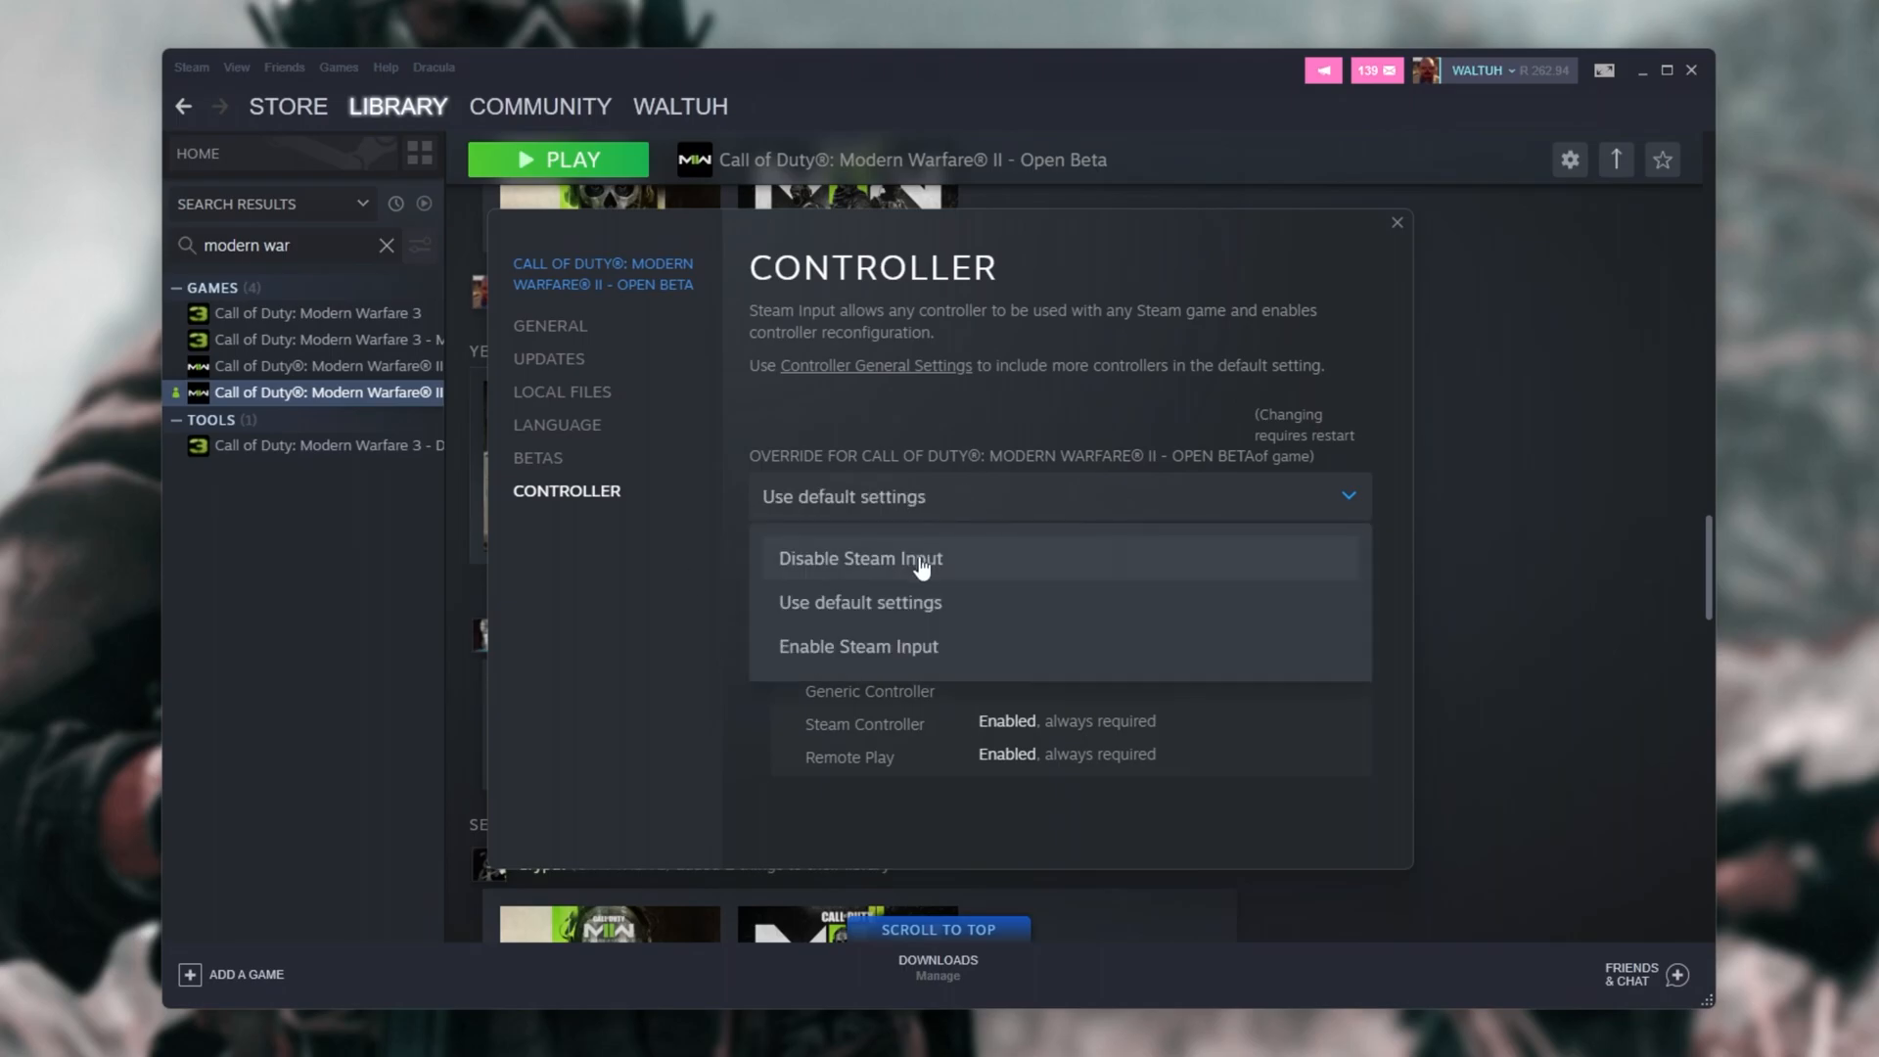
pyautogui.click(859, 558)
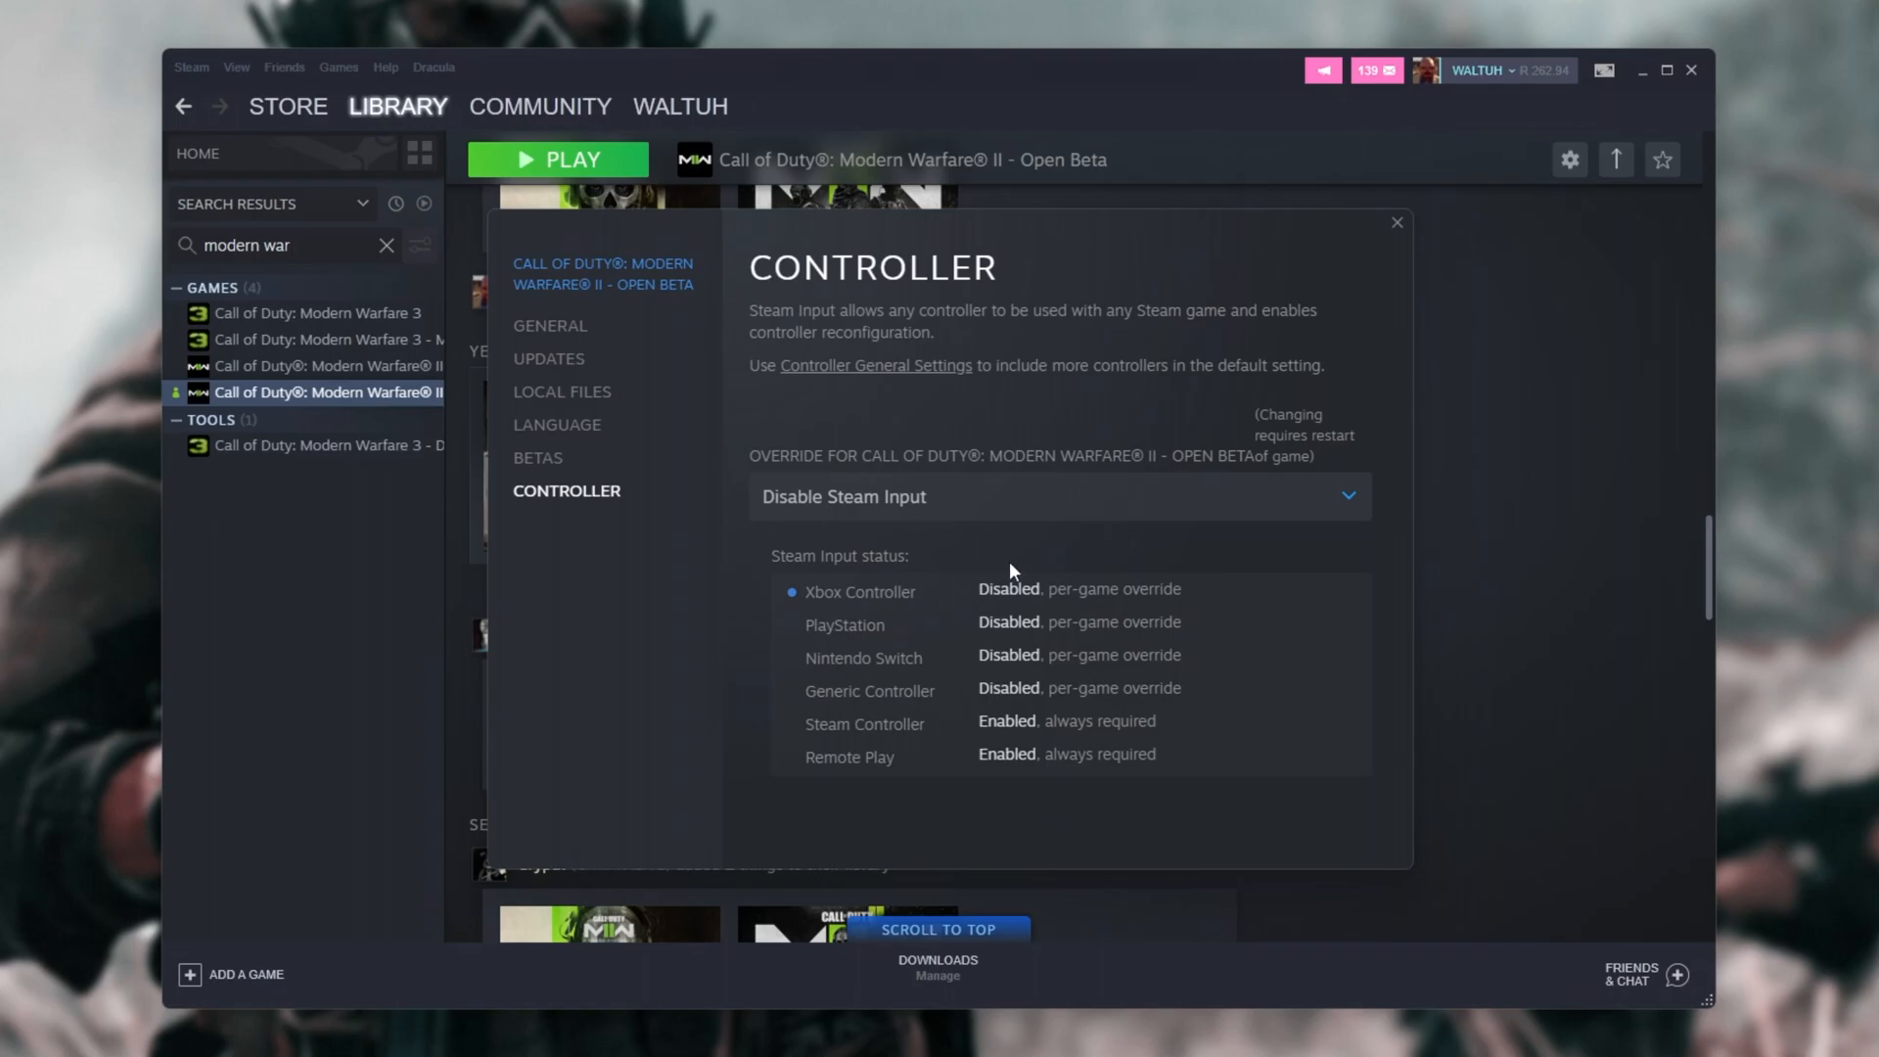
pyautogui.moveTo(1077, 485)
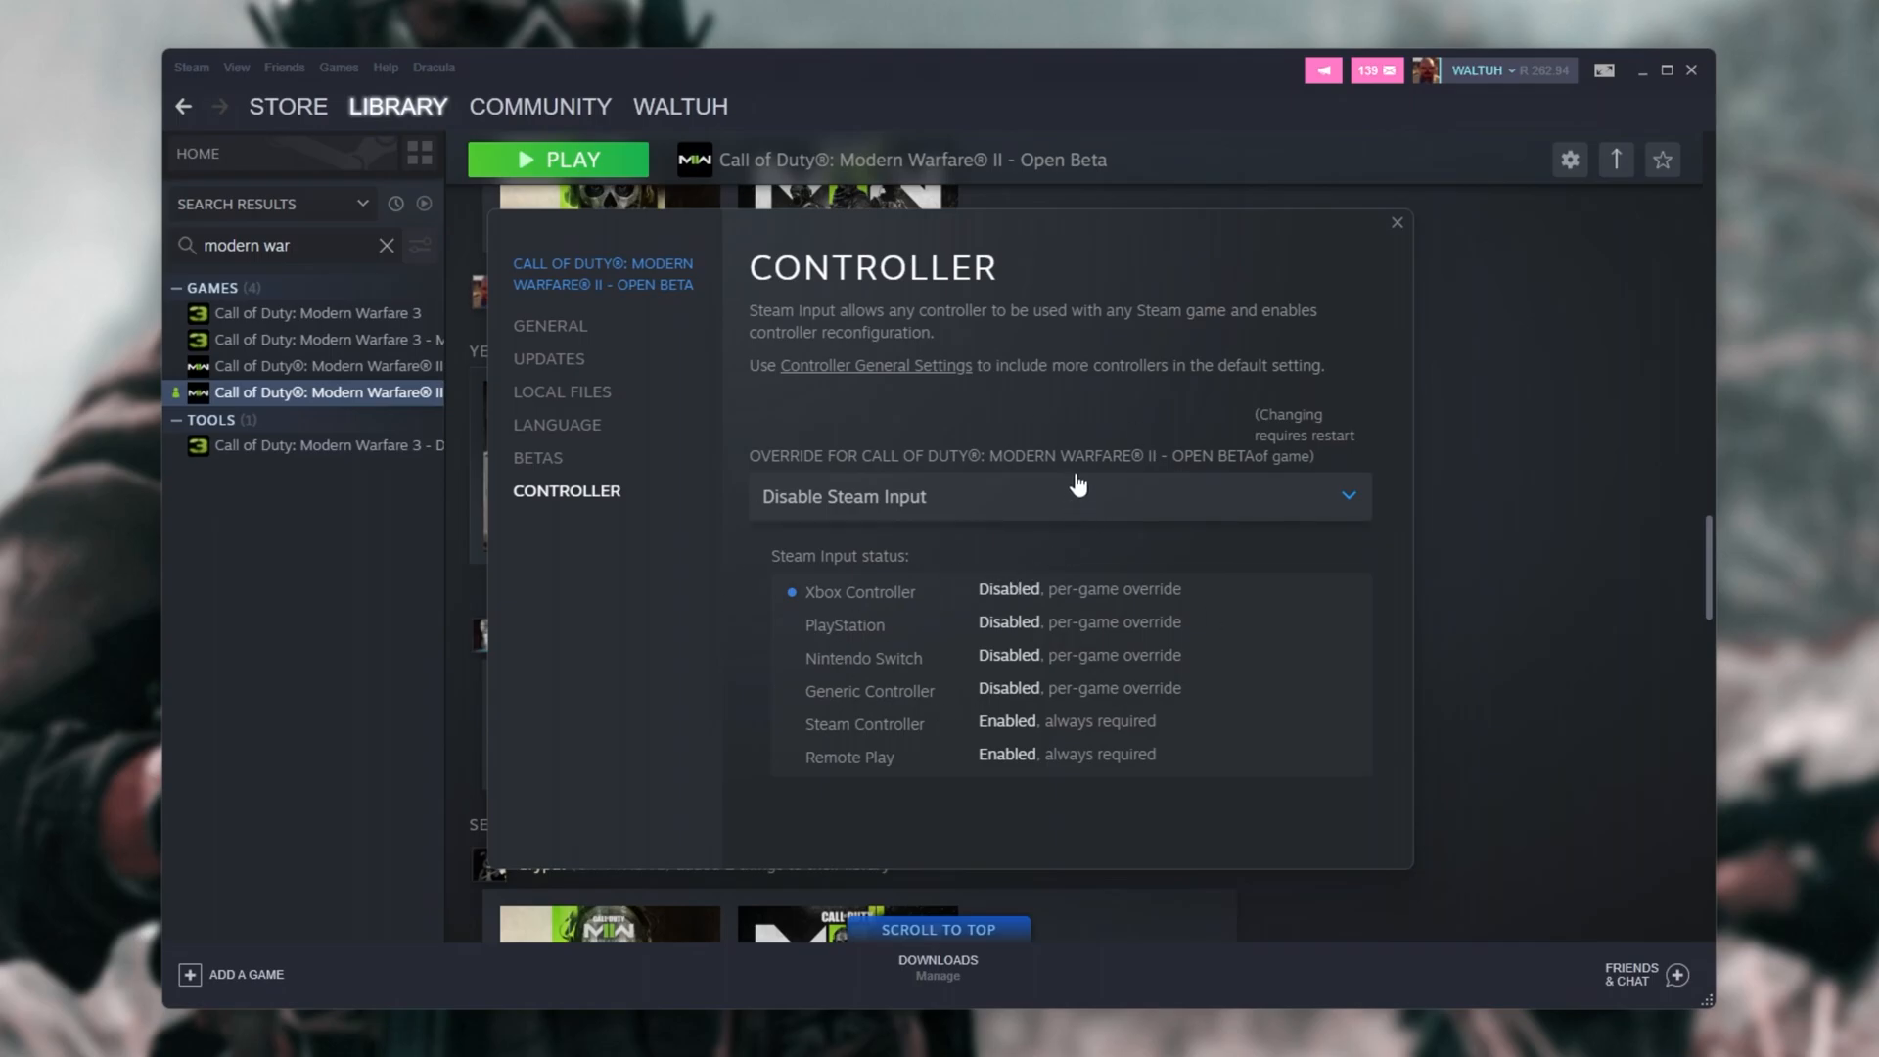
pyautogui.moveTo(1421, 227)
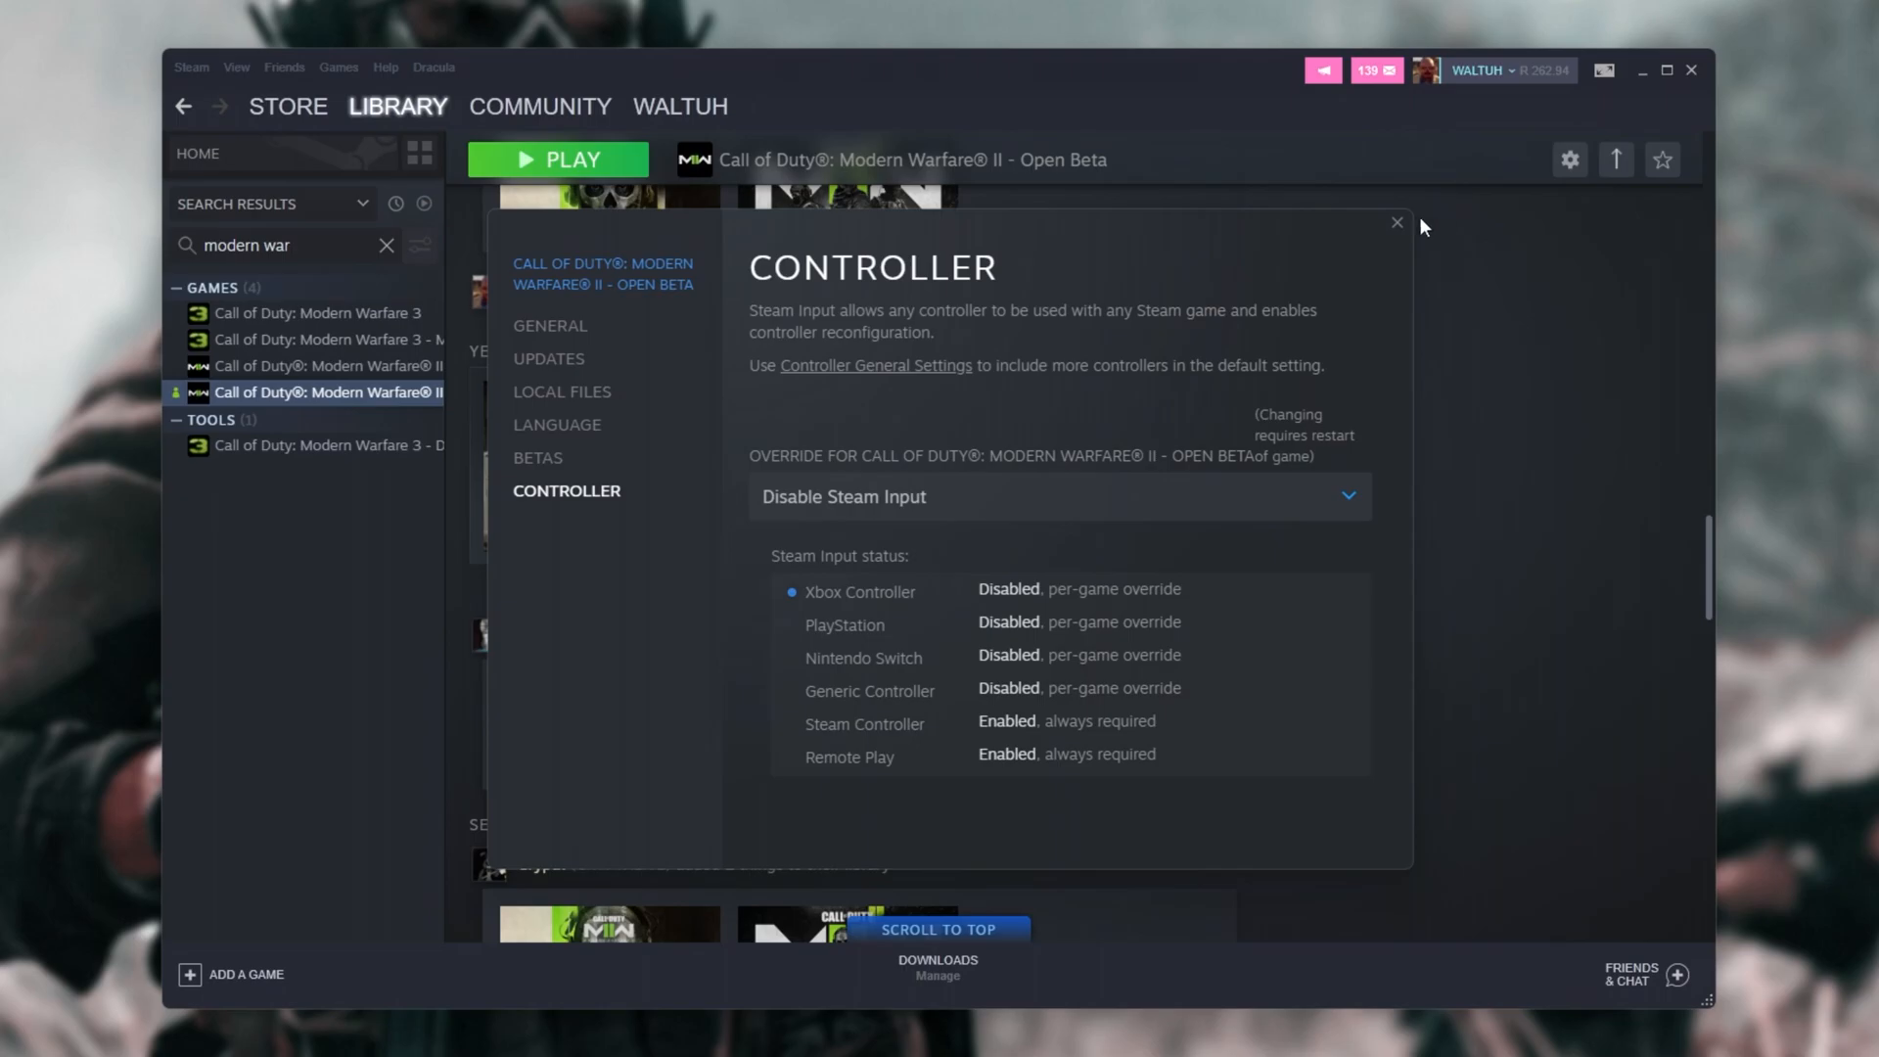
pyautogui.moveTo(1311, 262)
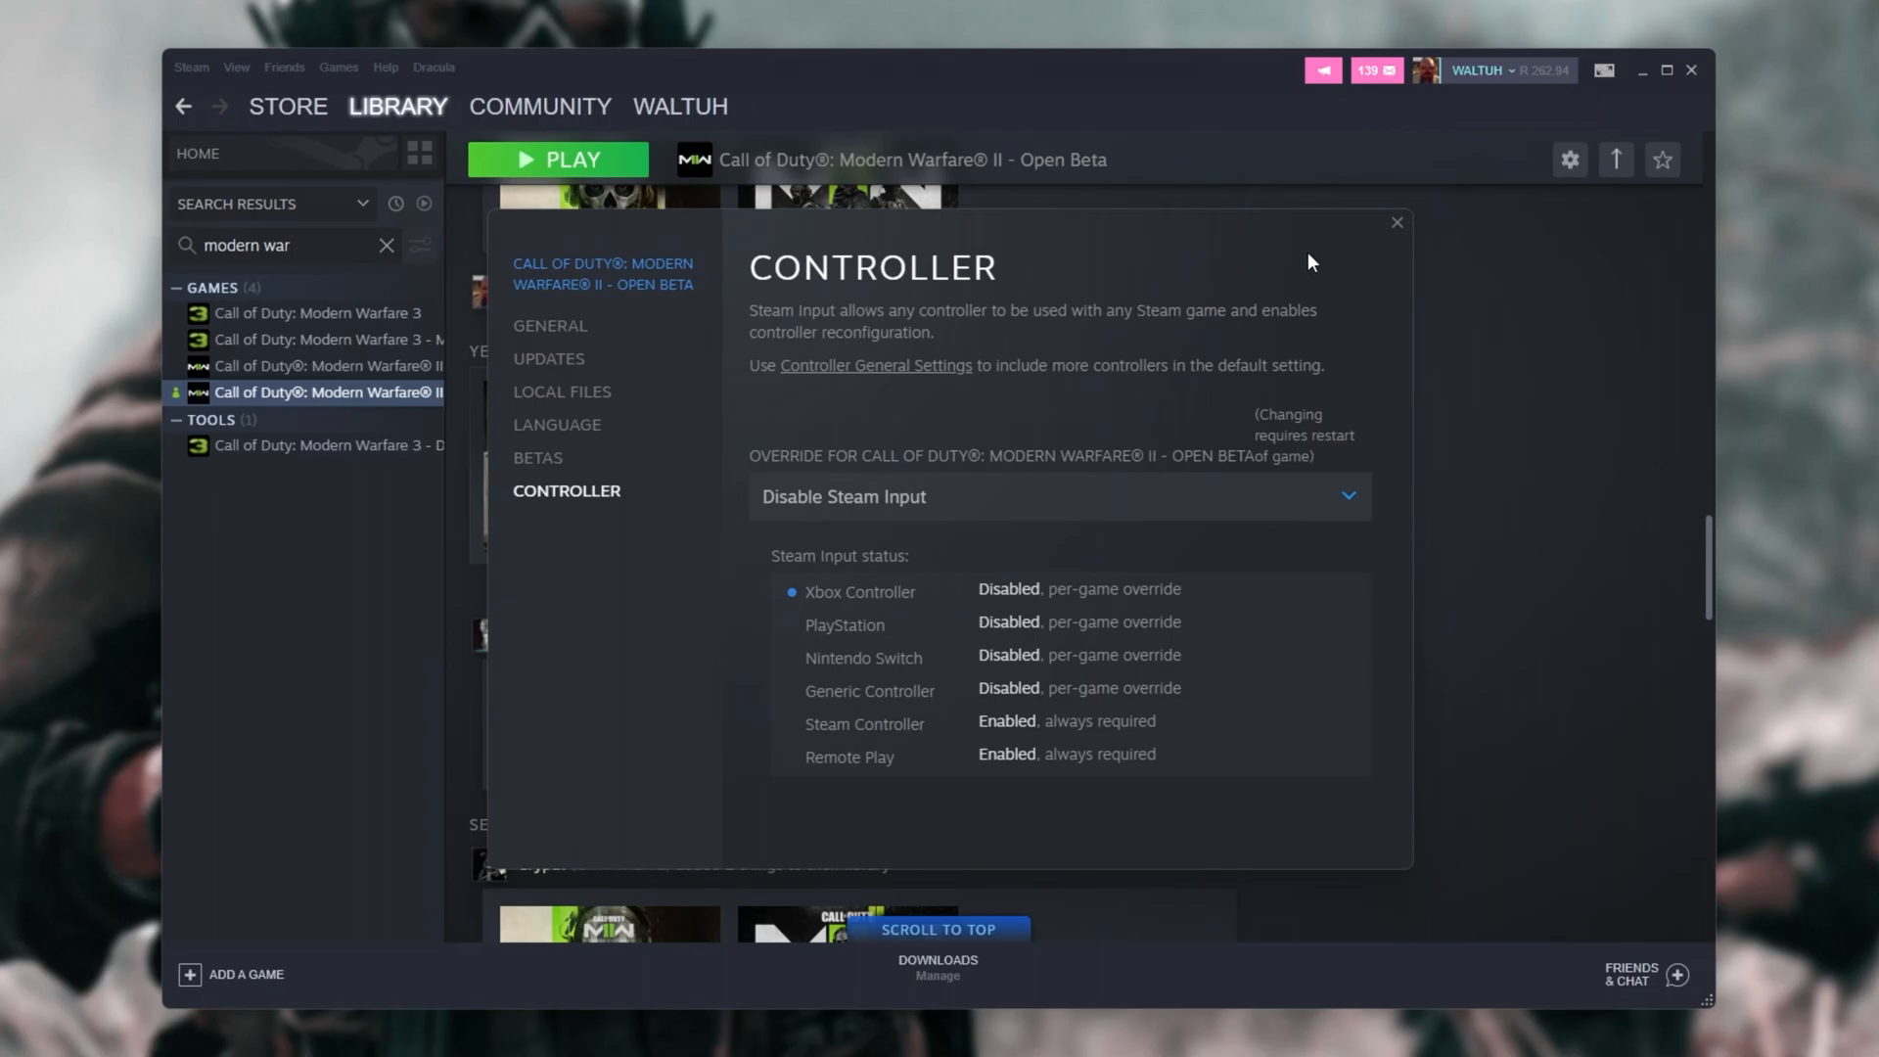
# Step: Try Enable Steam Input, then set the override back to Disable Steam Input
pyautogui.click(1059, 495)
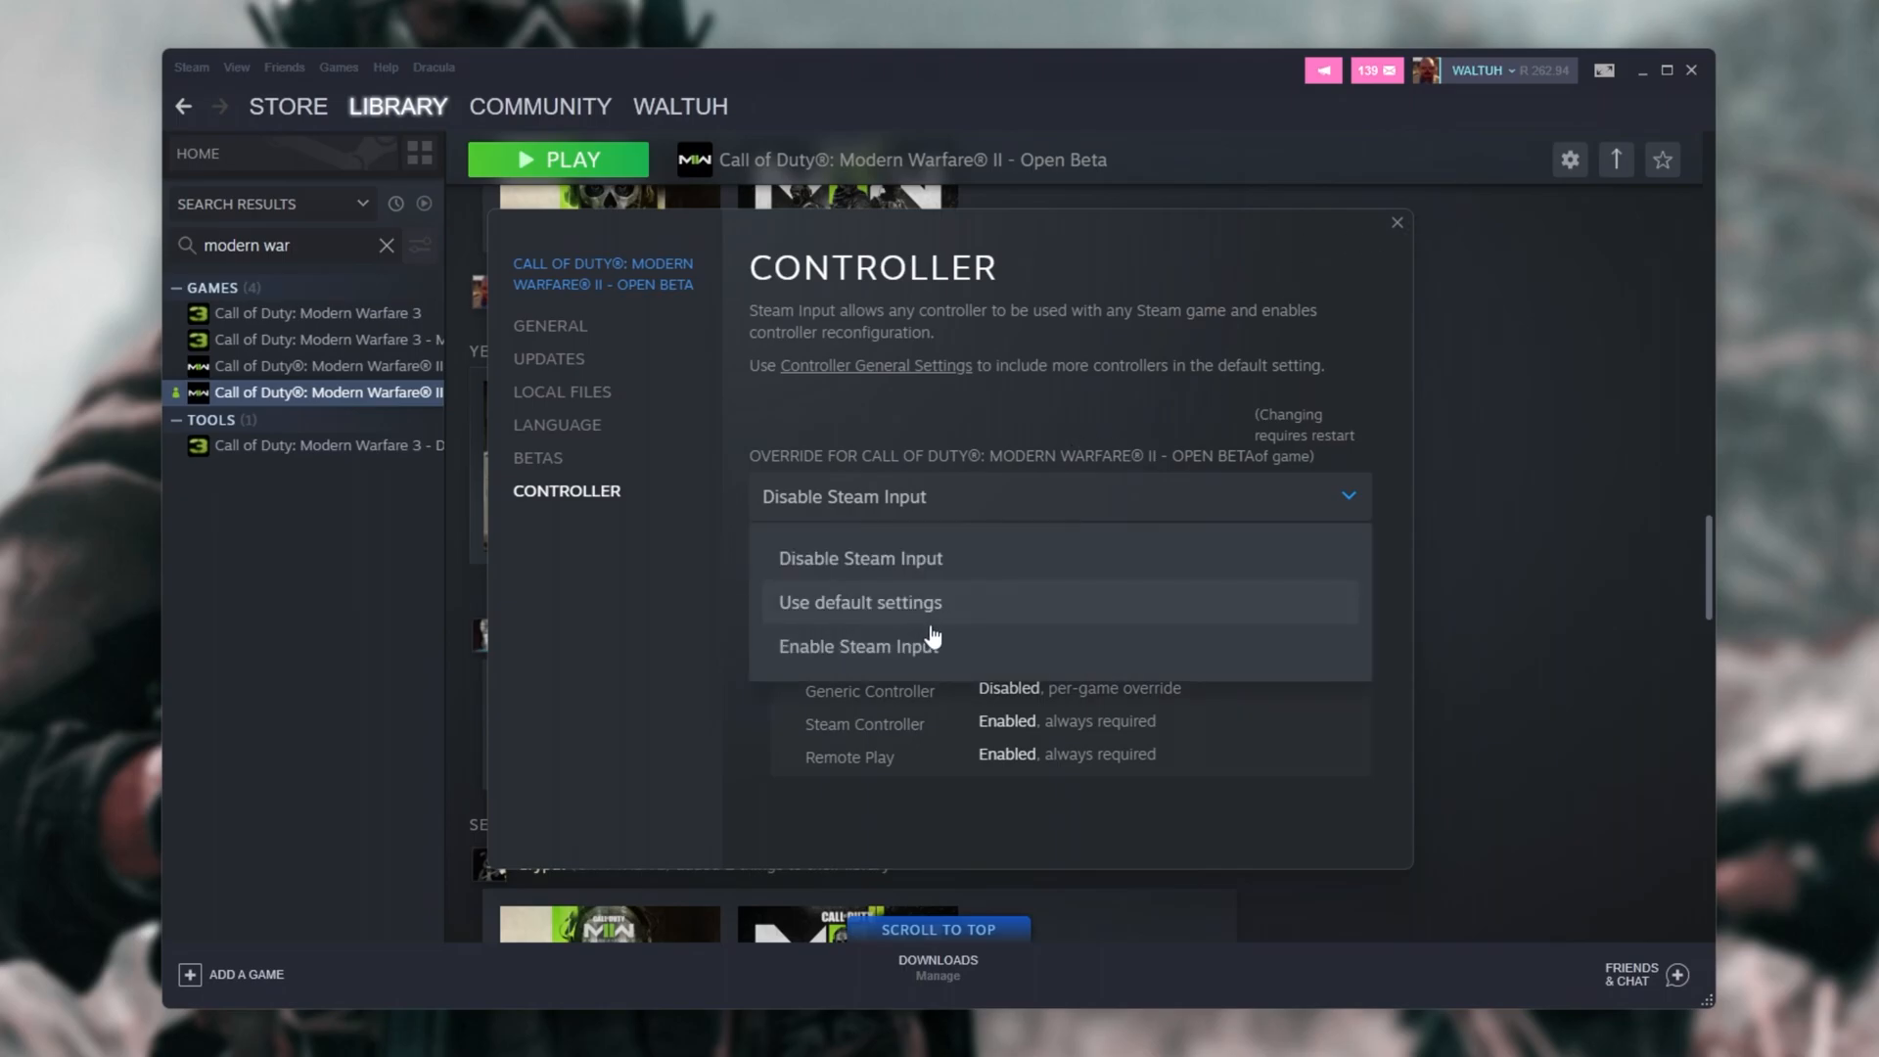
pyautogui.click(855, 646)
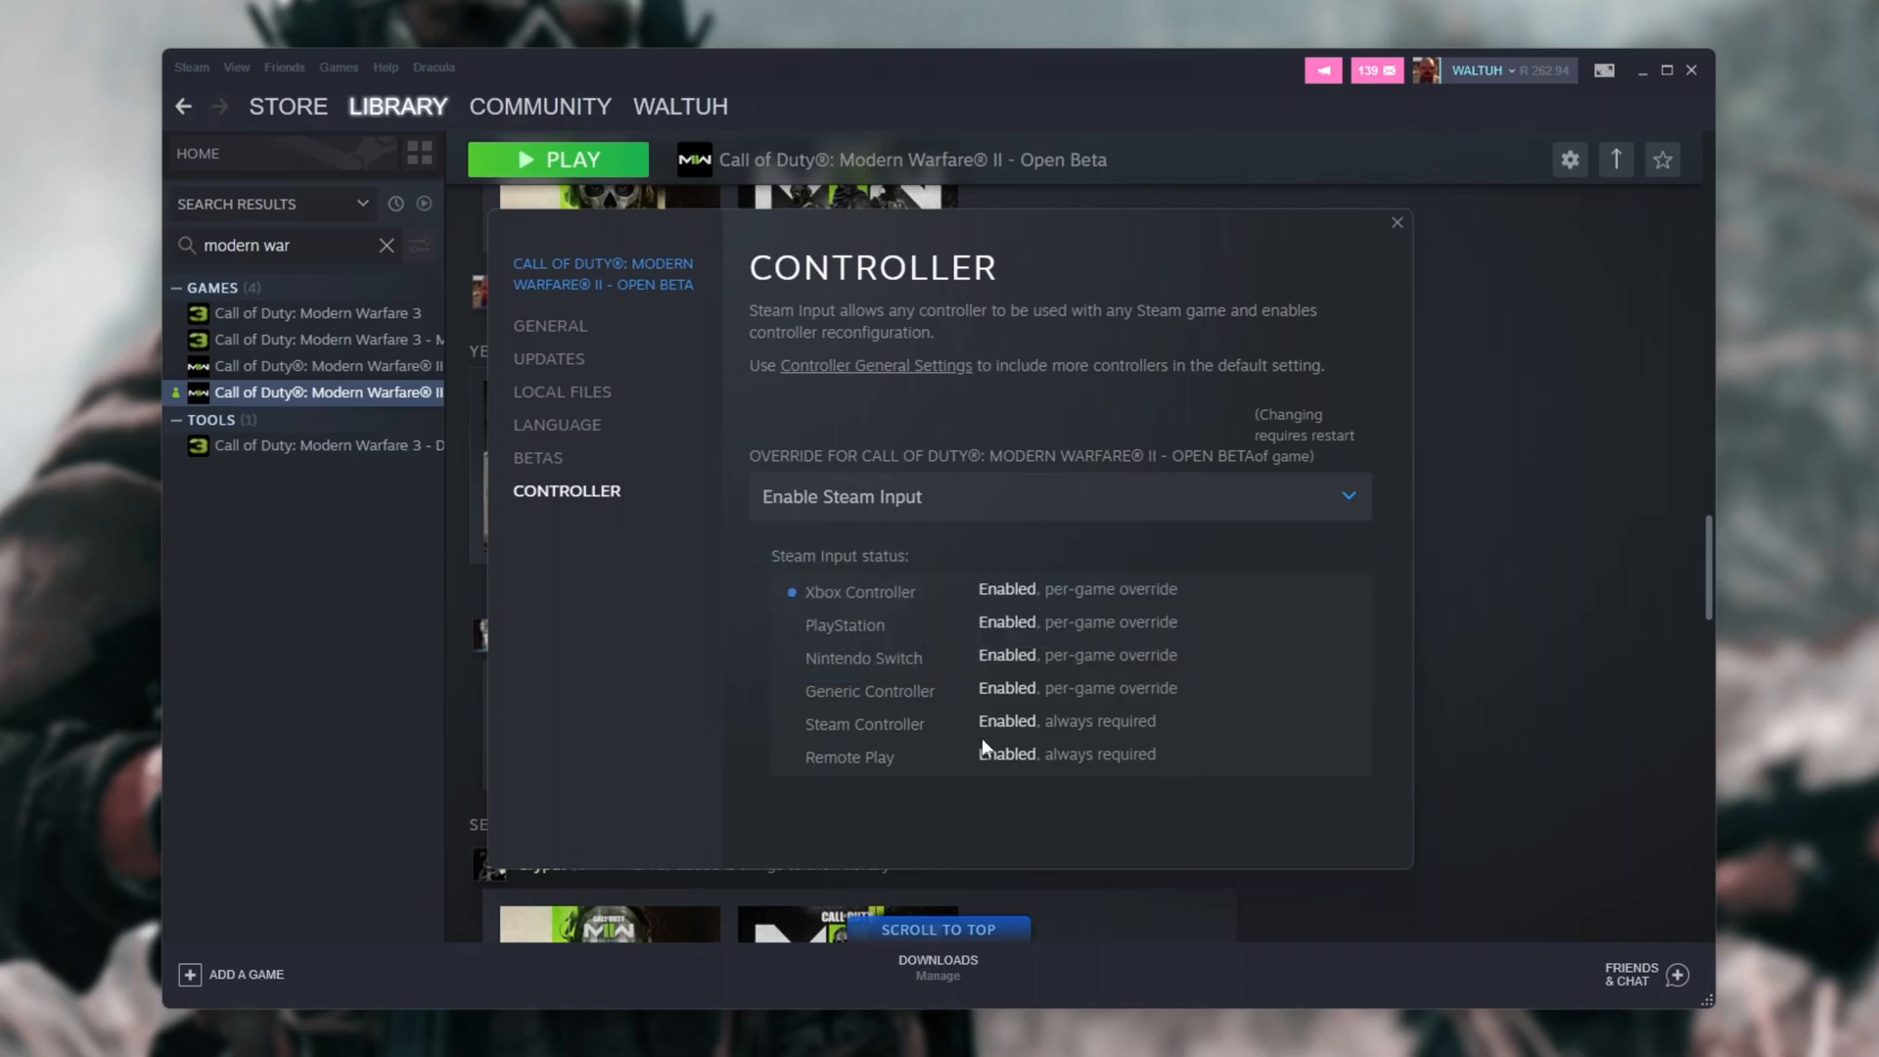
pyautogui.moveTo(1061, 552)
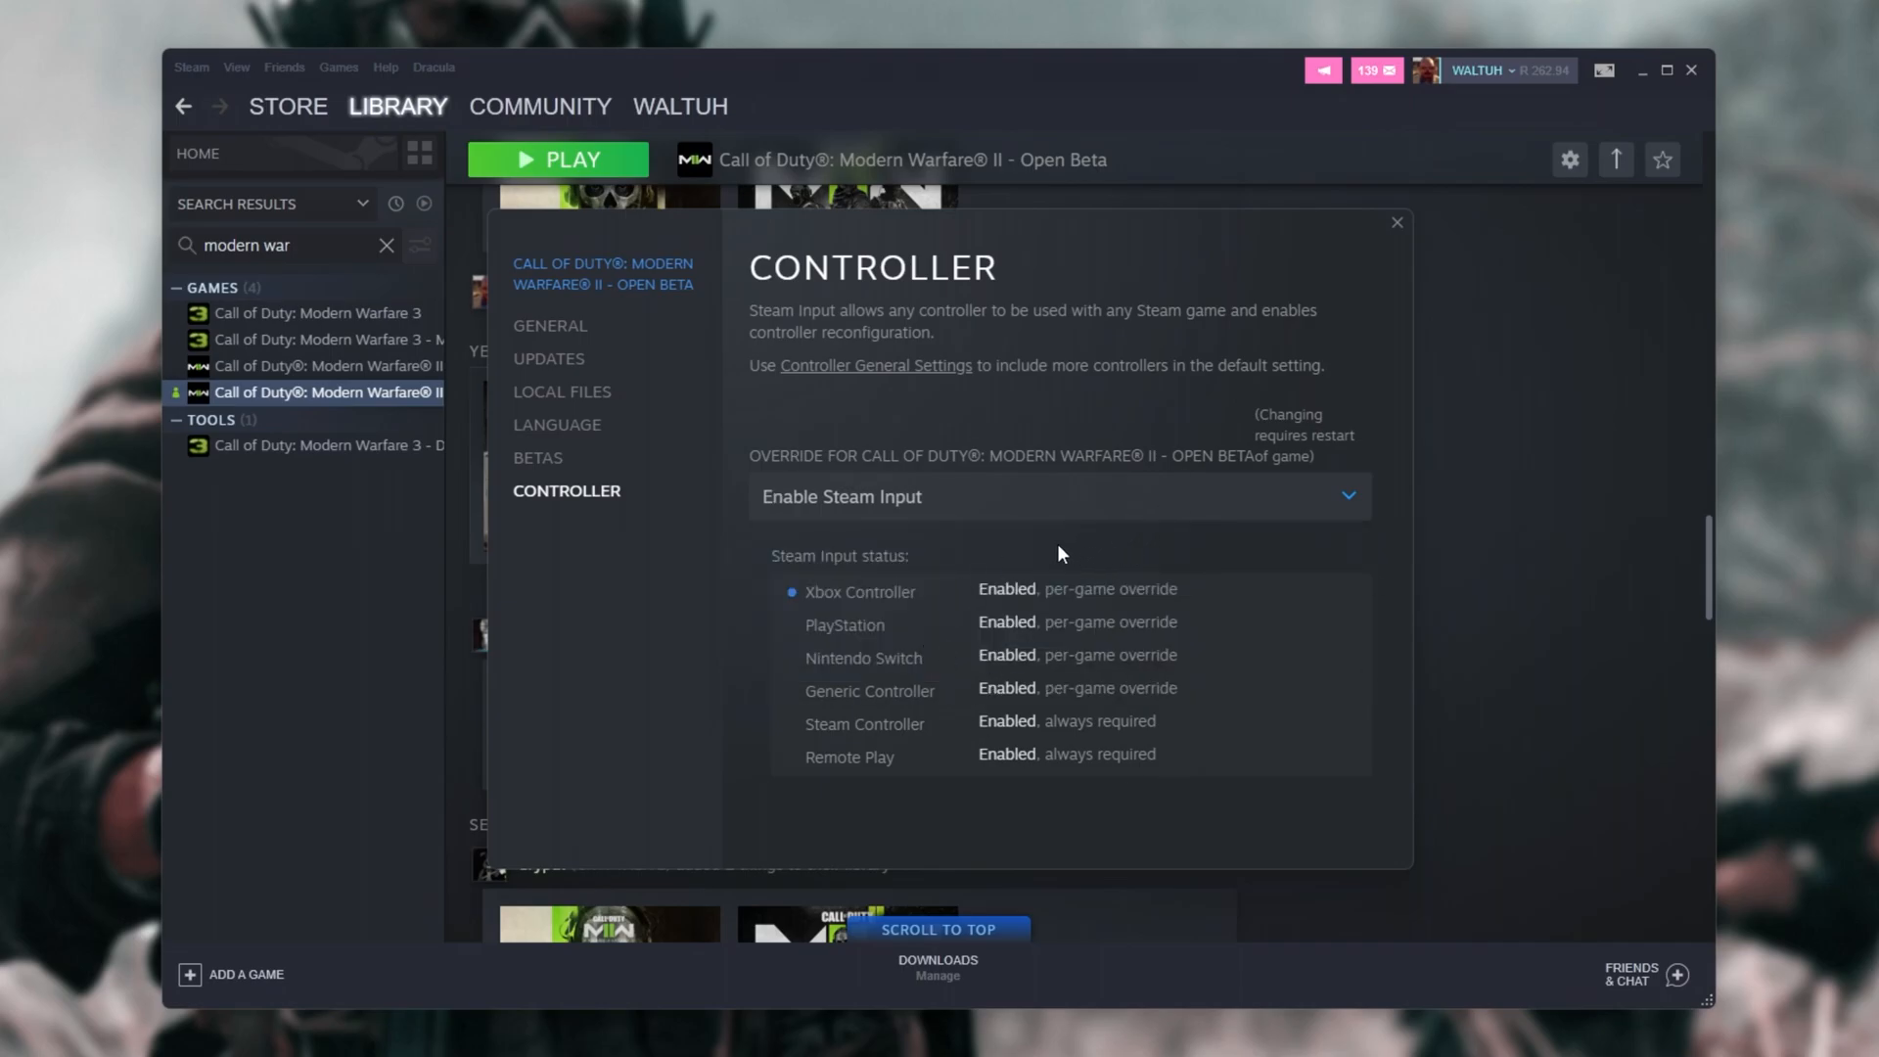
pyautogui.moveTo(892, 530)
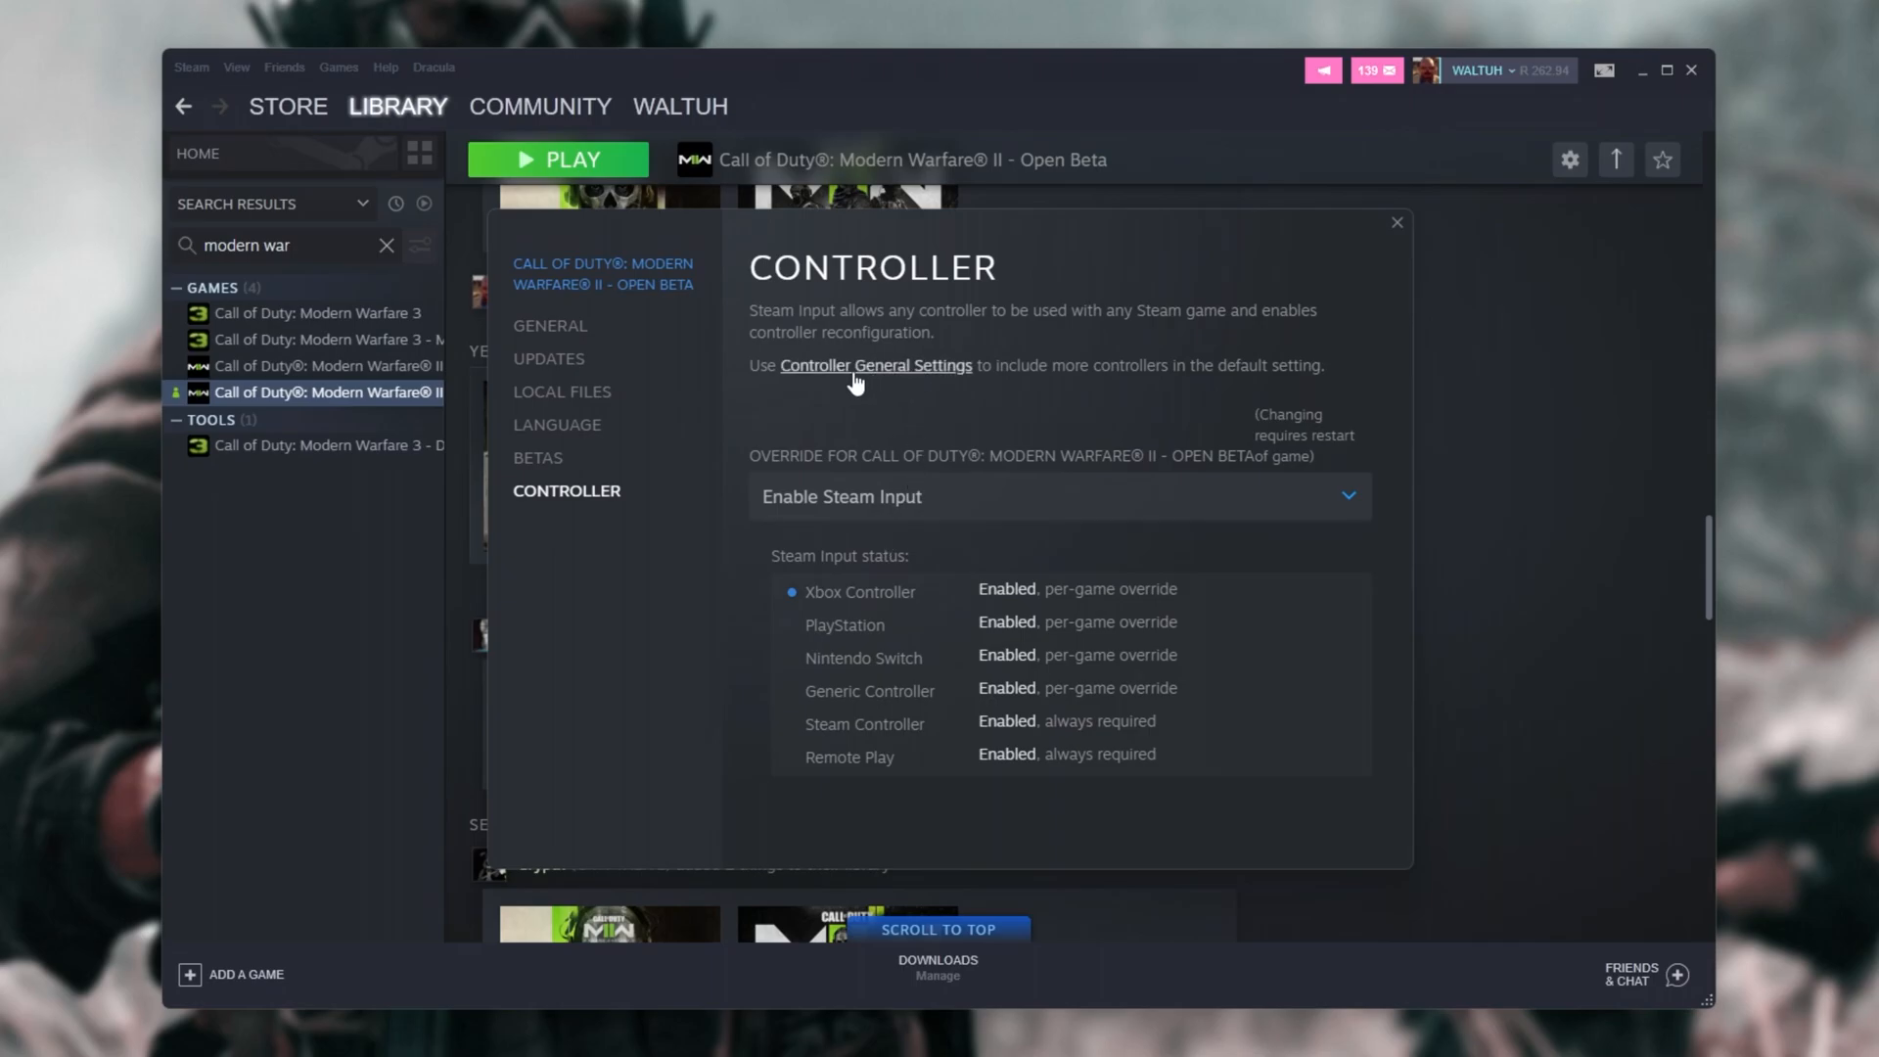
pyautogui.moveTo(892, 386)
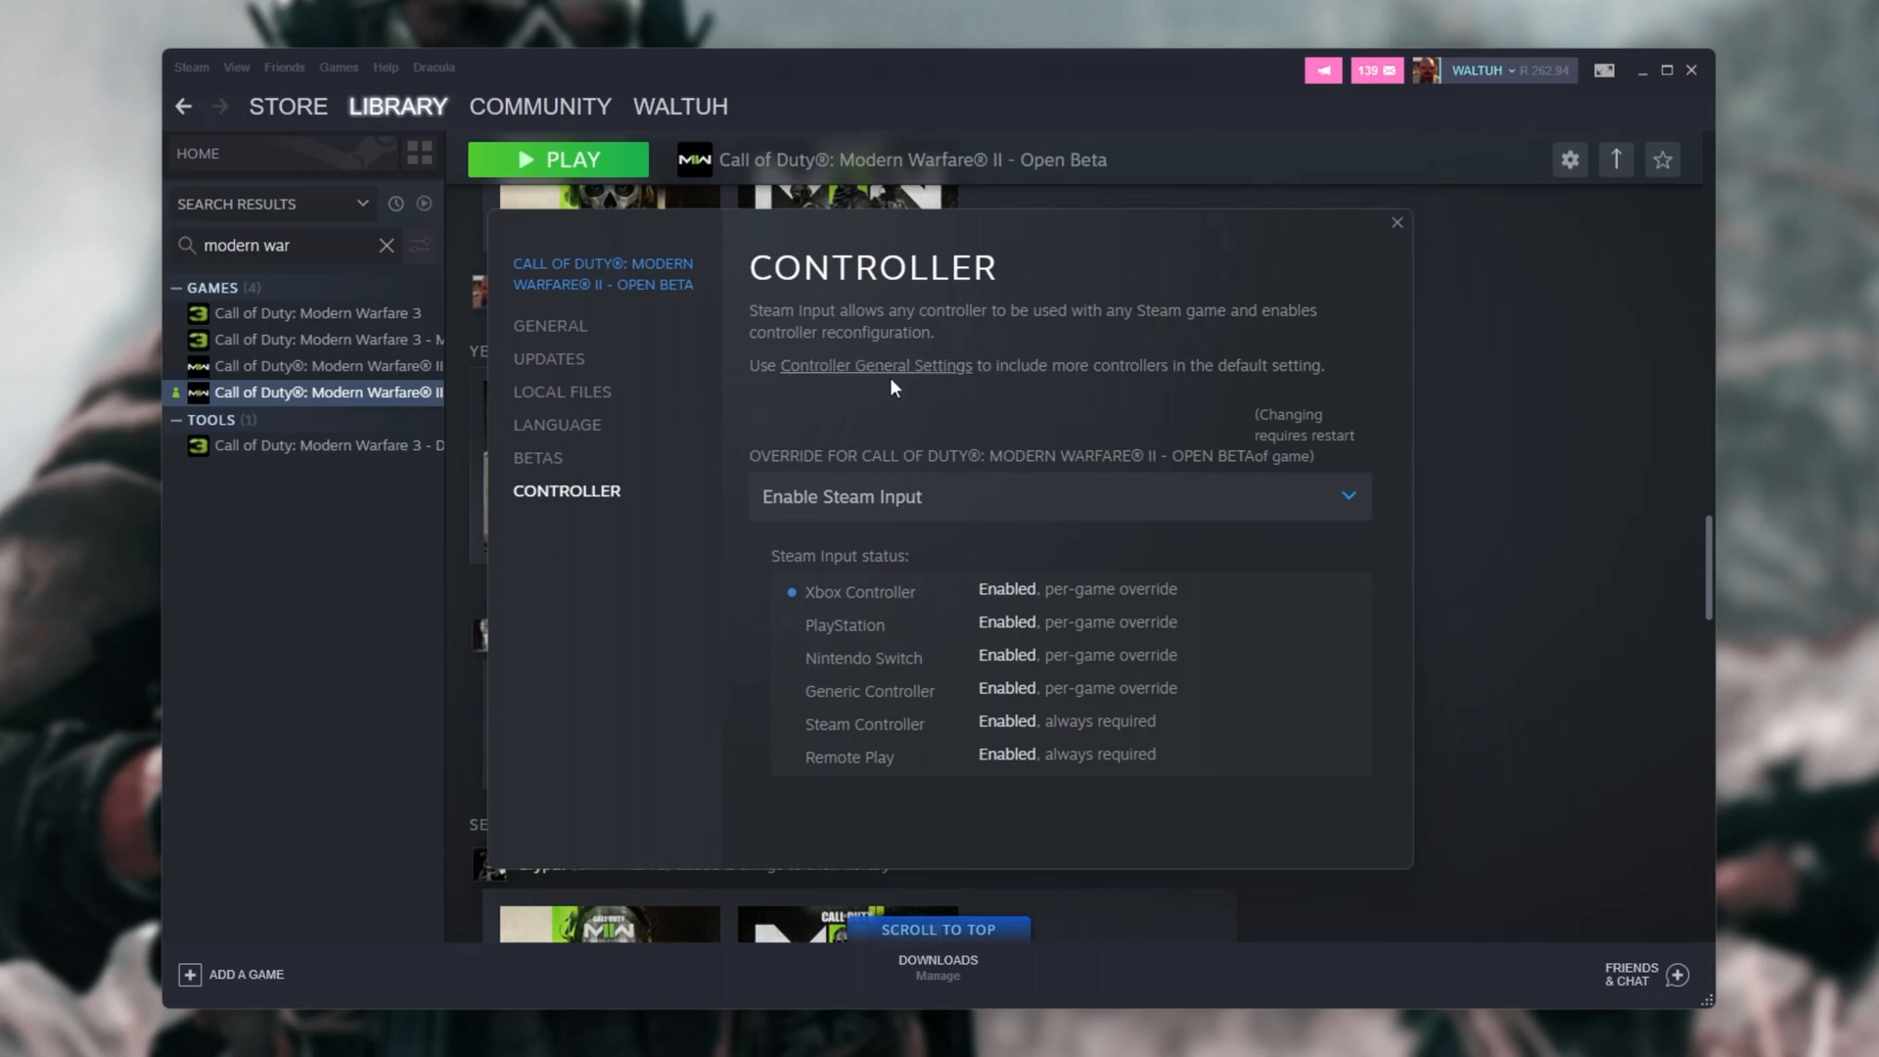
pyautogui.click(1059, 495)
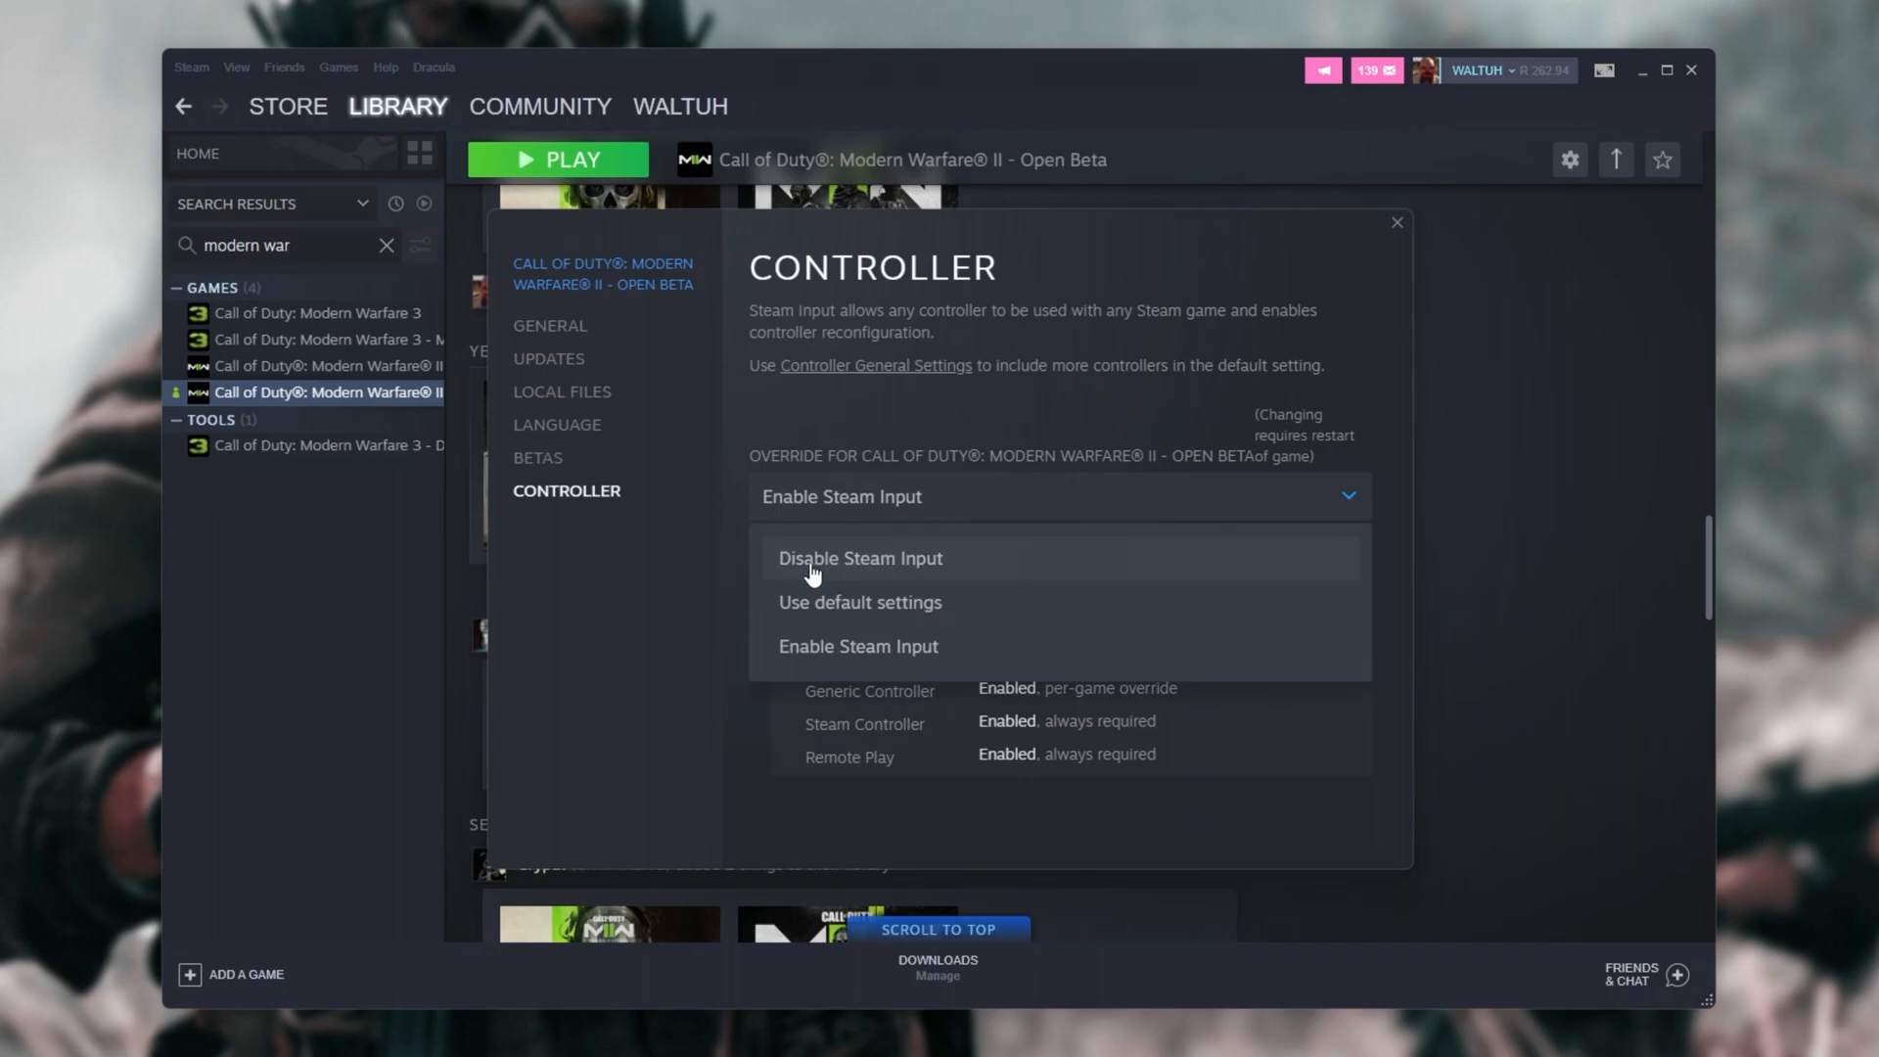
pyautogui.click(860, 558)
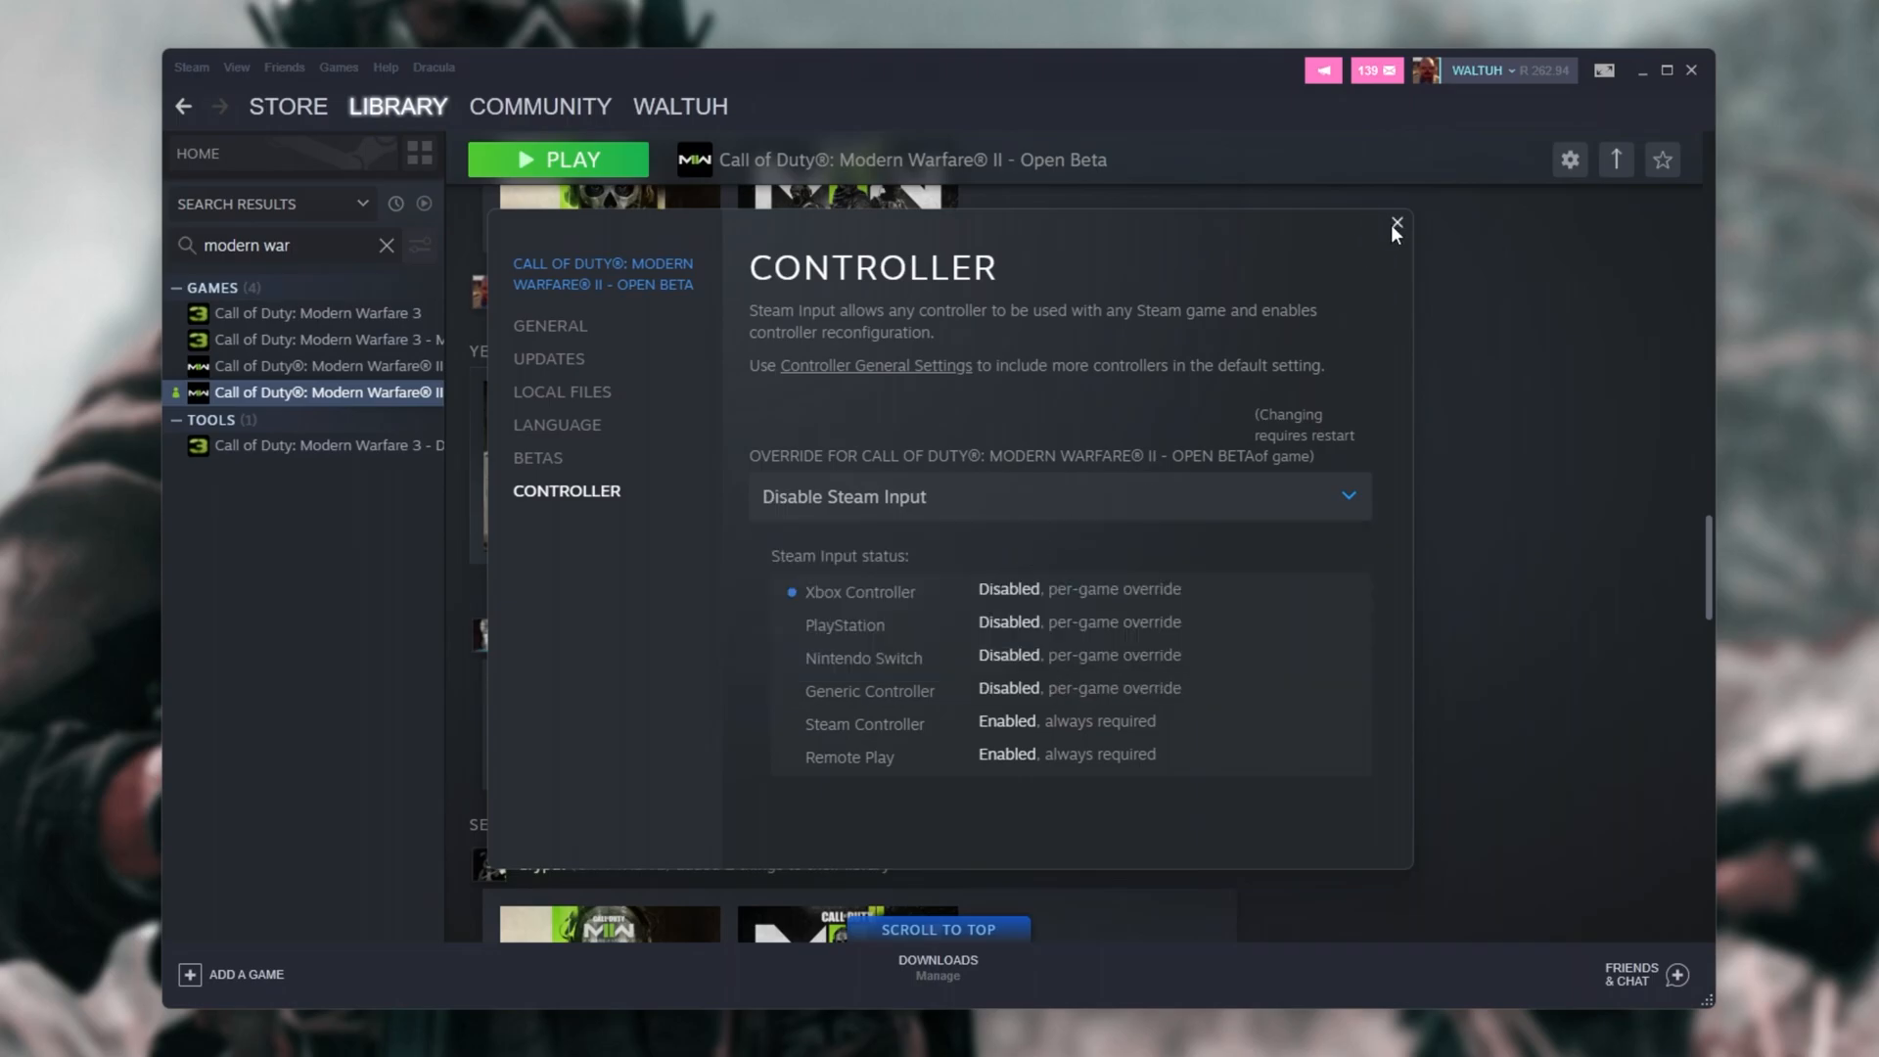
# Step: Close the Properties dialog and the Steam window, leaving the desktop
pyautogui.click(1394, 225)
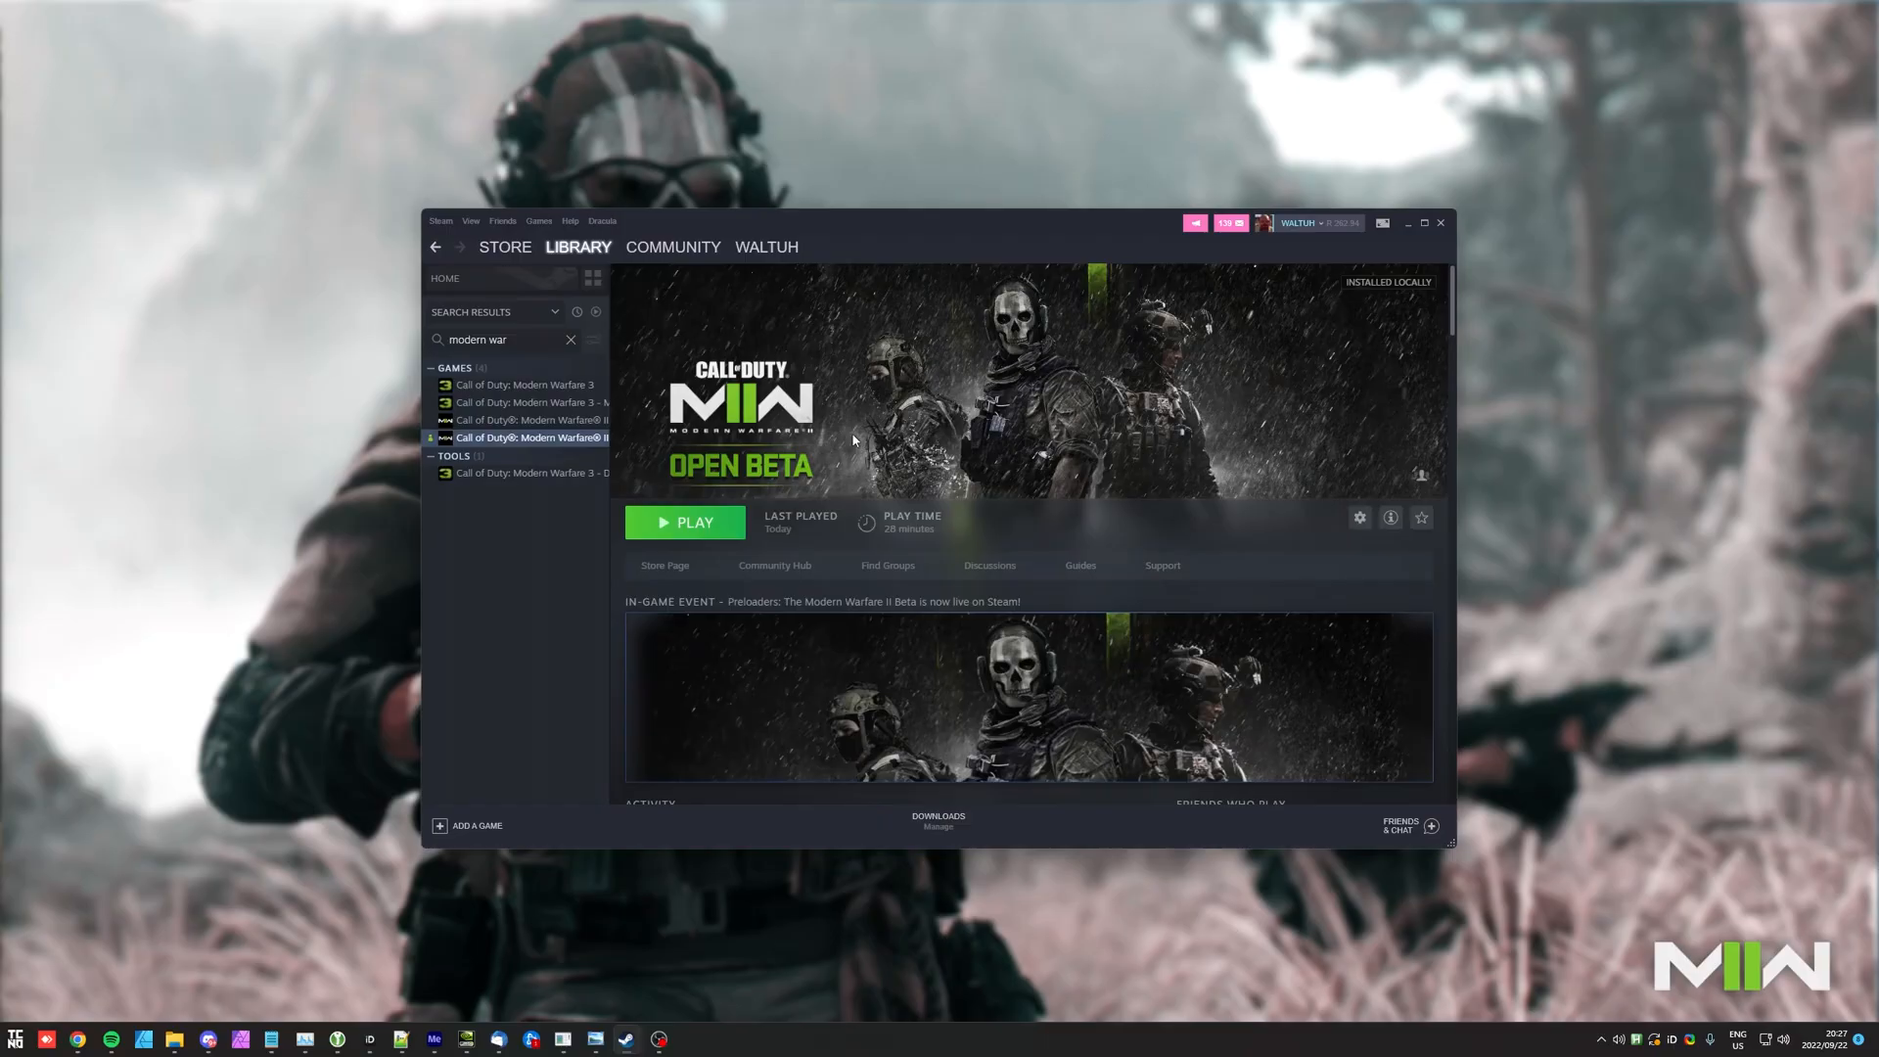
pyautogui.moveTo(1409, 231)
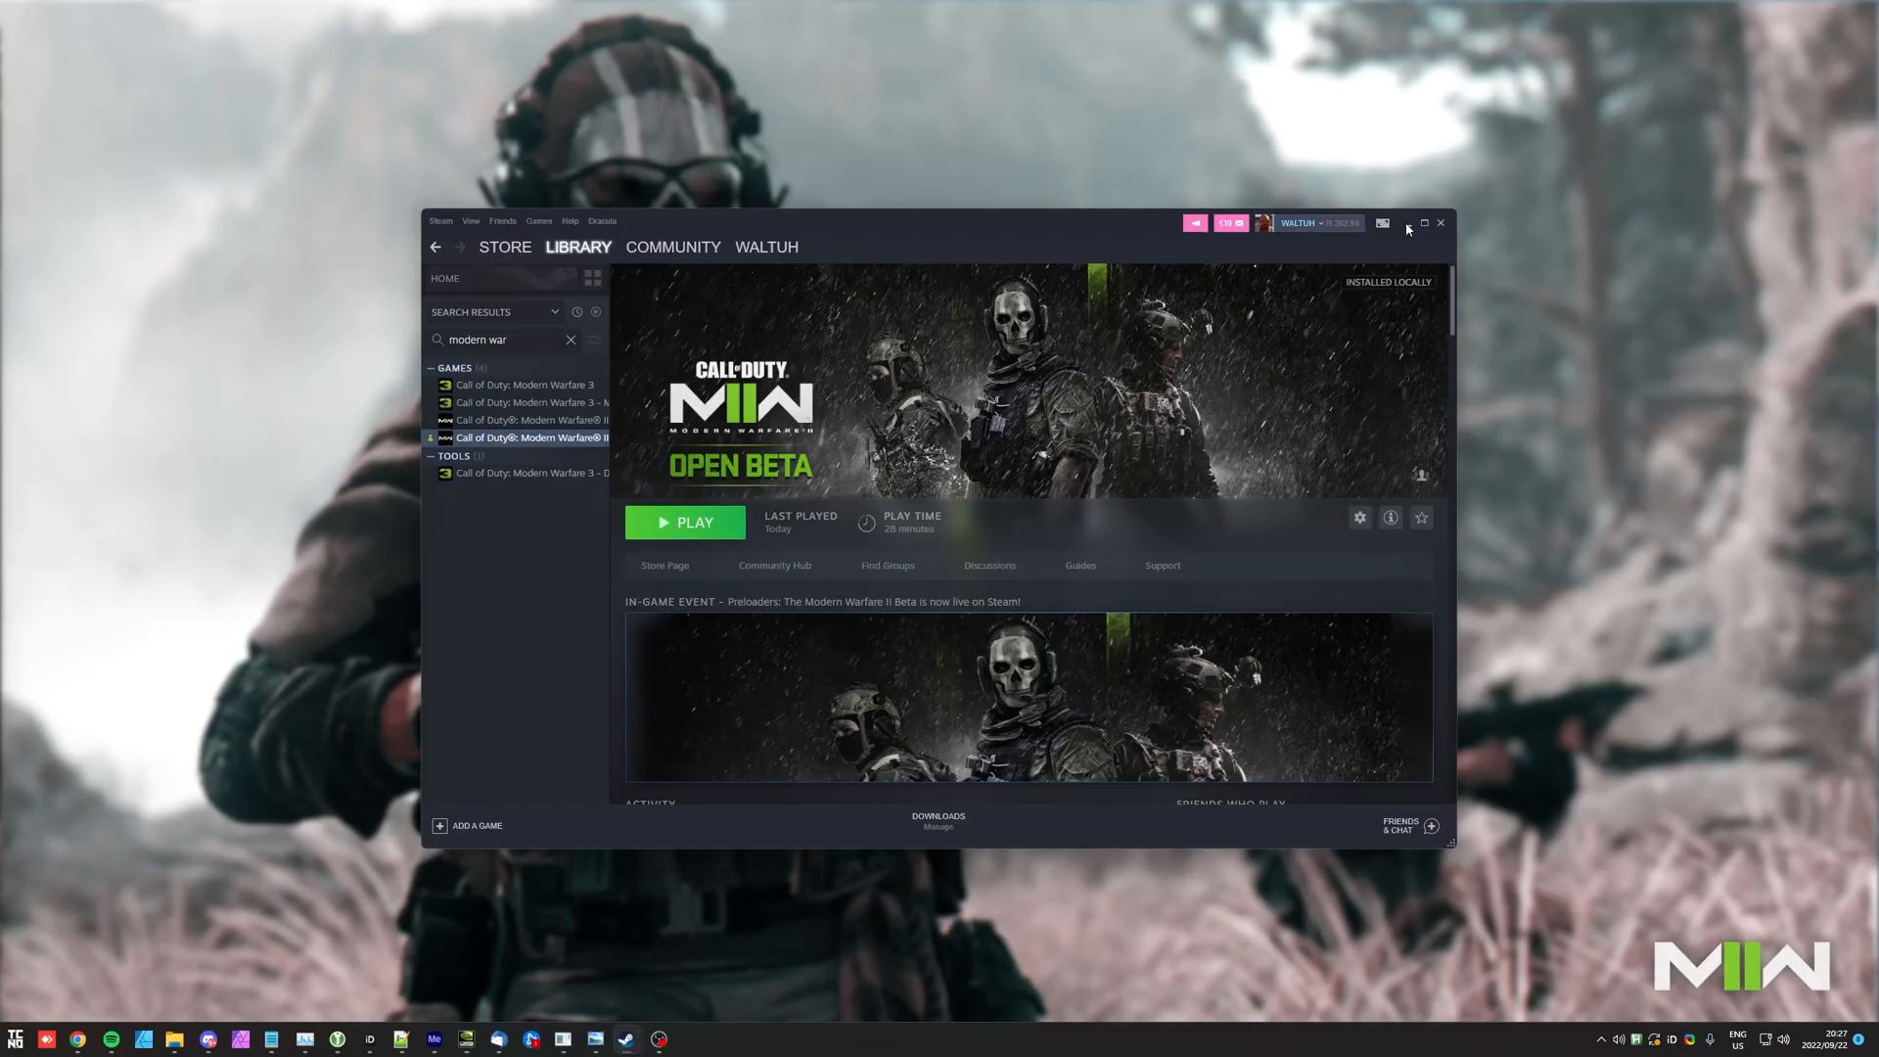
pyautogui.click(1409, 223)
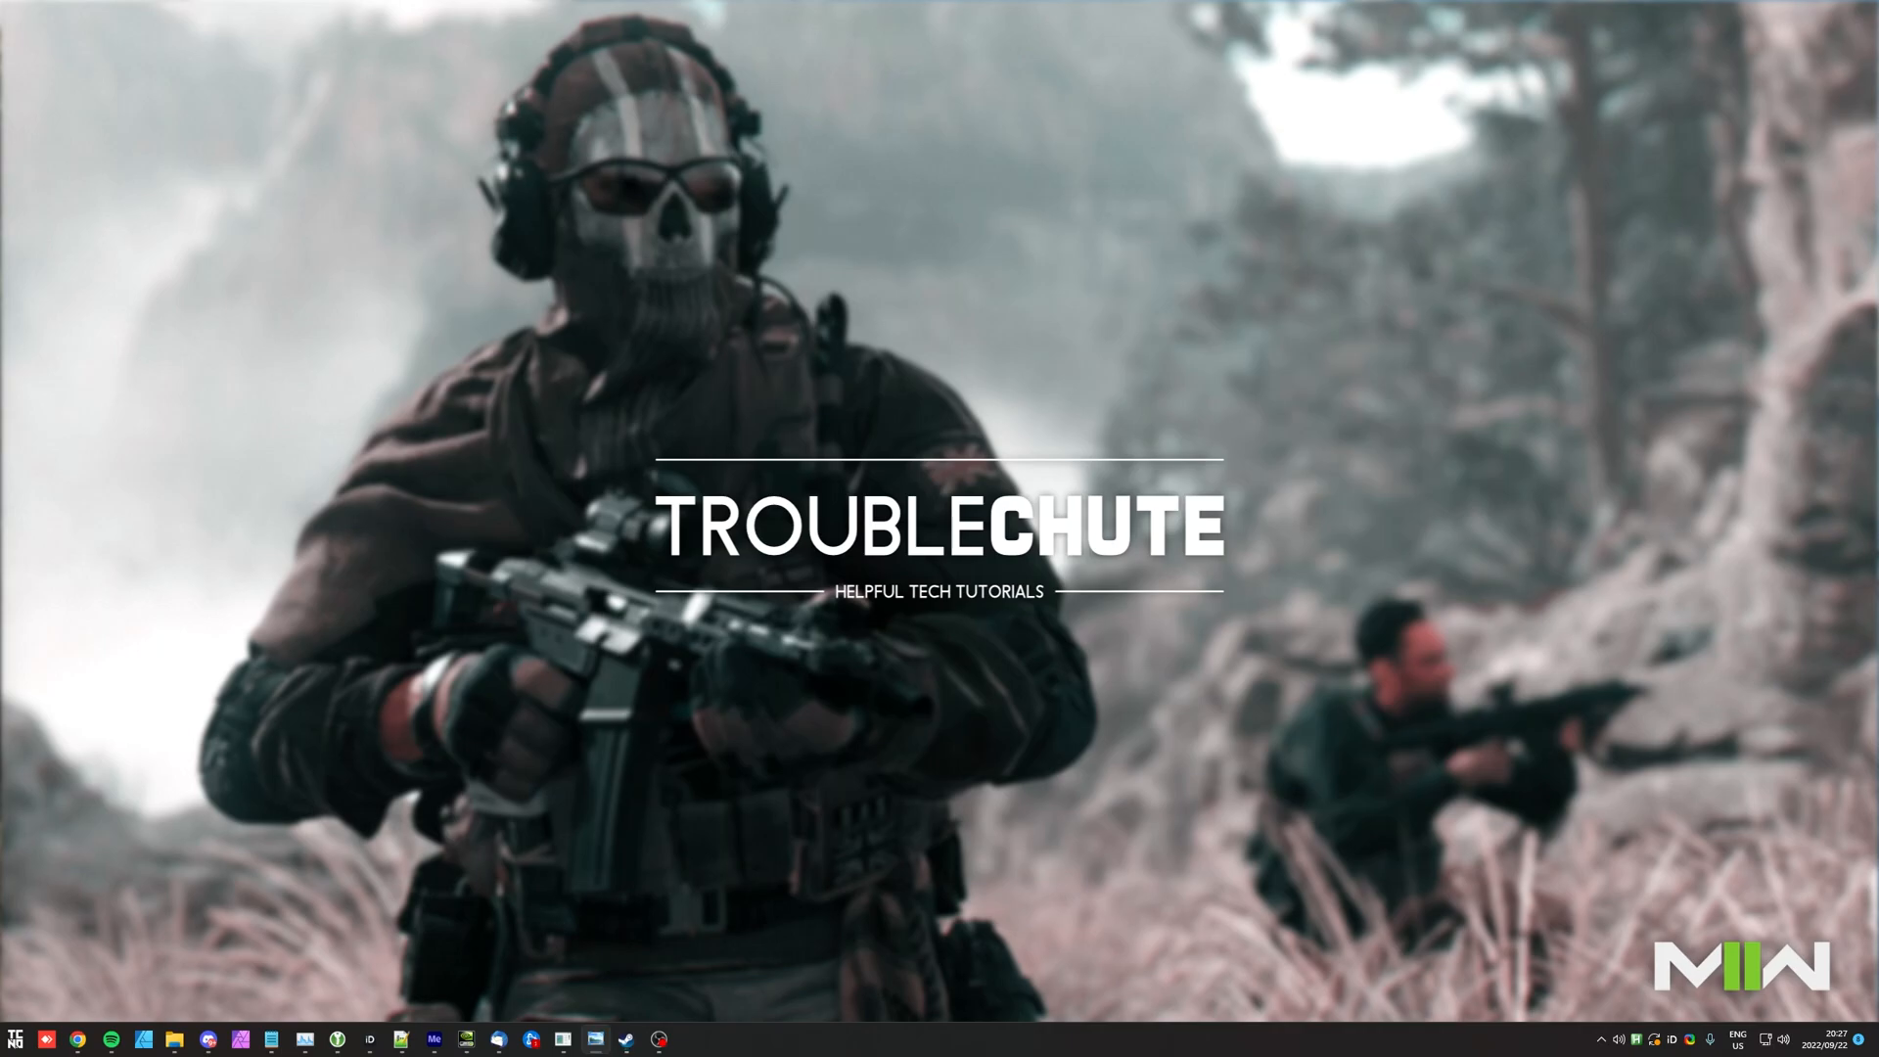